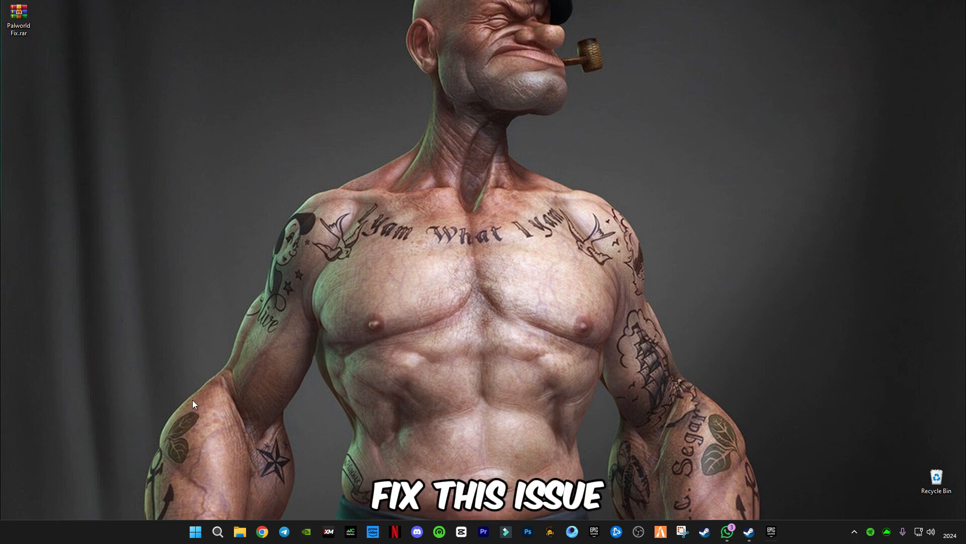
pyautogui.moveTo(214, 473)
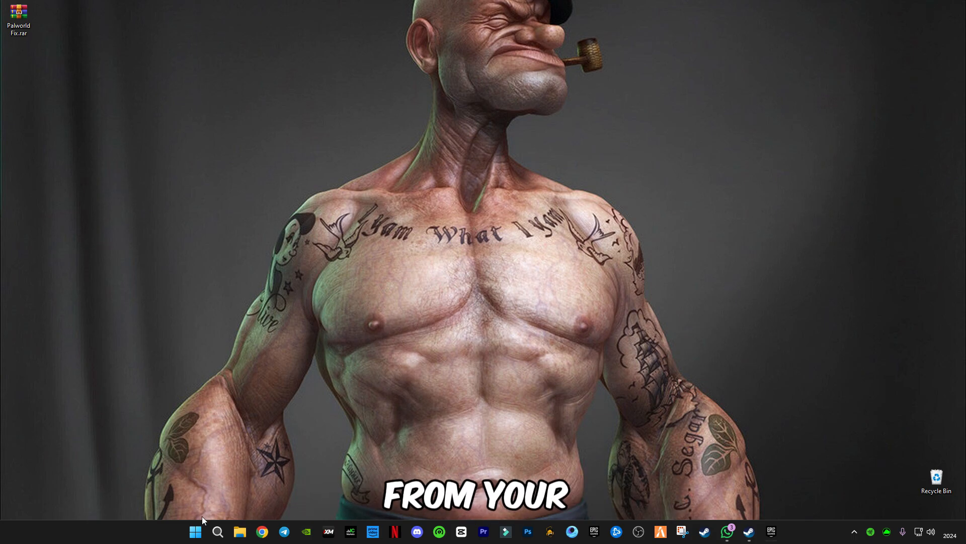
# Bring up the Run box from the Start menu and enter temp.
pyautogui.rightClick(195, 532)
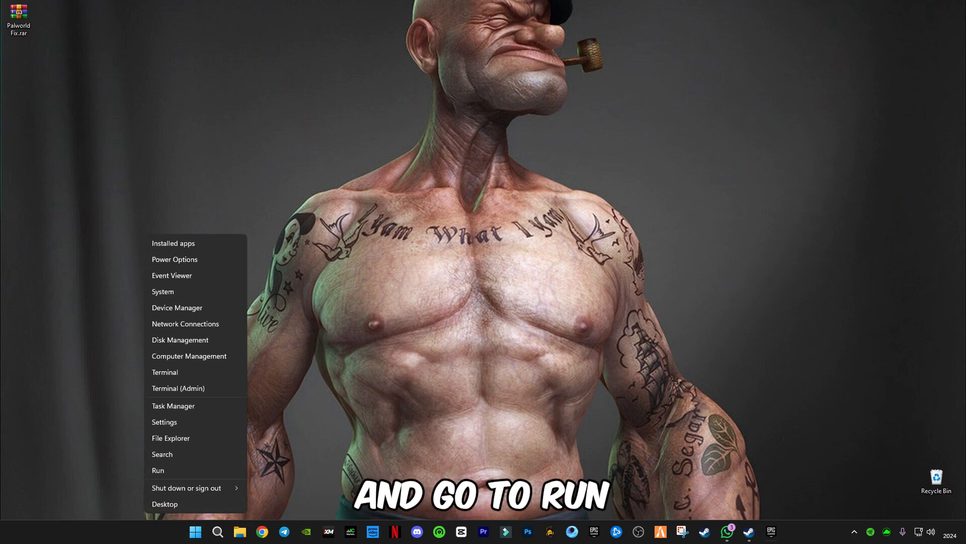
pyautogui.click(217, 531)
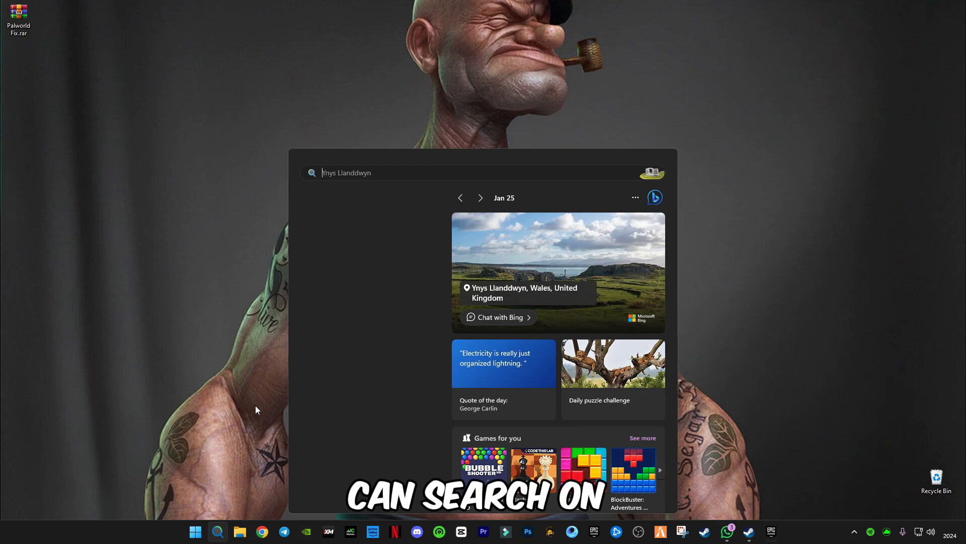
pyautogui.write('r')
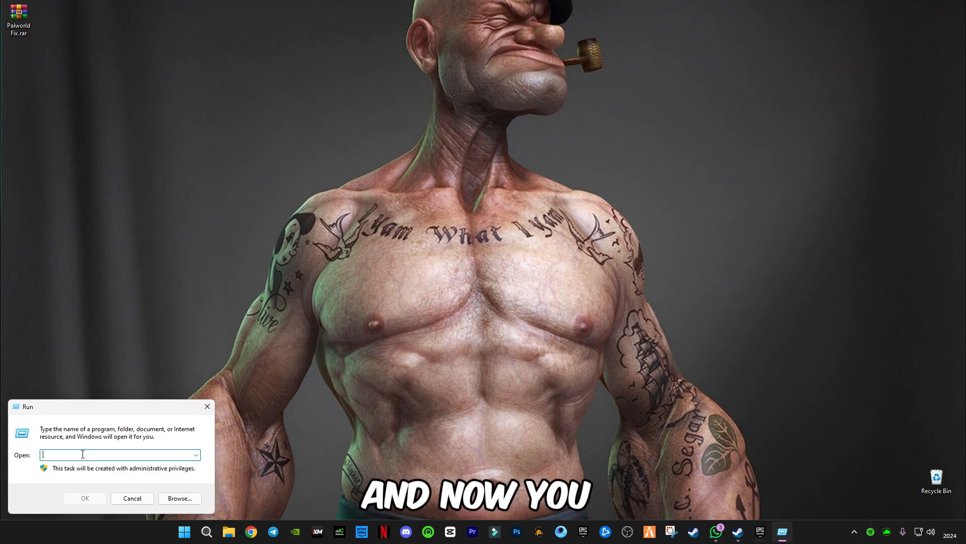
pyautogui.write('temp')
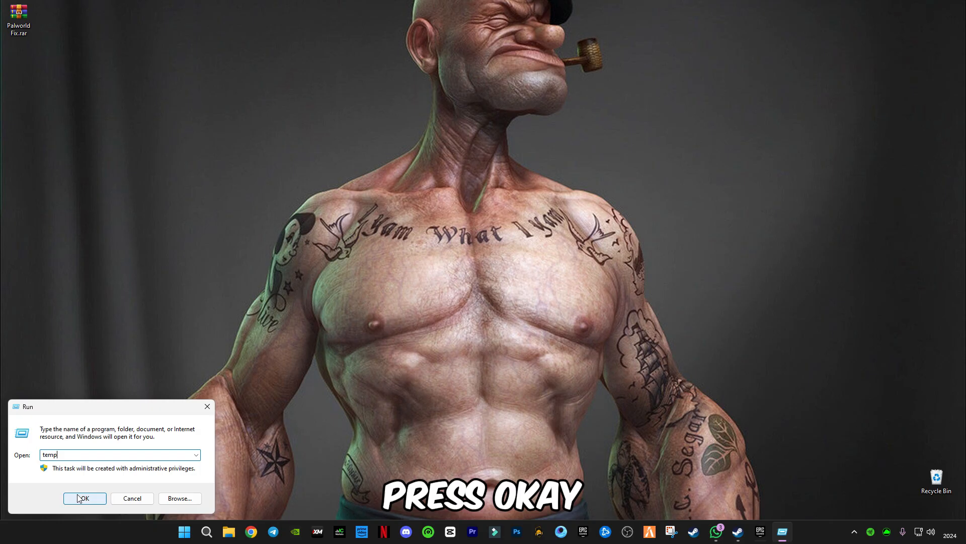
# Delete all items in the Windows Temp folder, skipping every locked item.
pyautogui.click(85, 497)
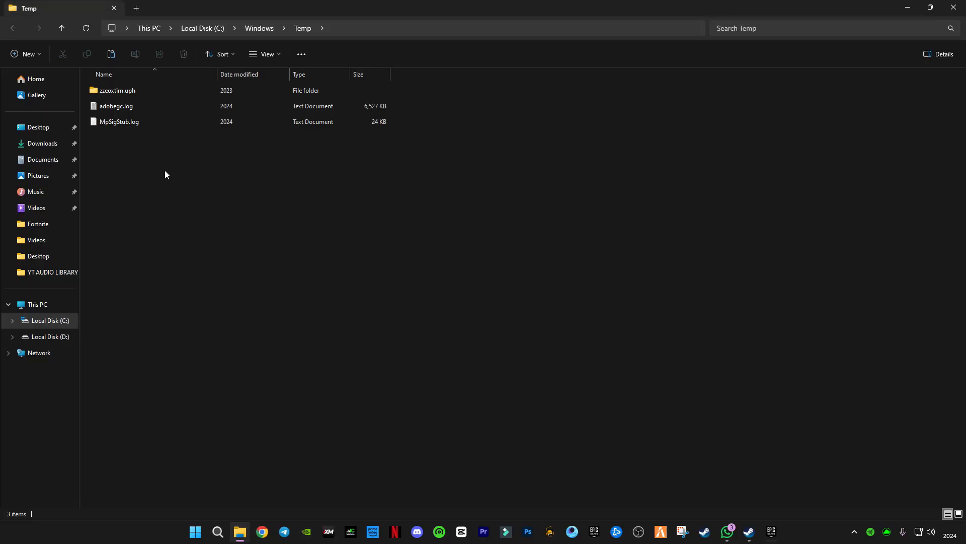
pyautogui.press('ctrl+a')
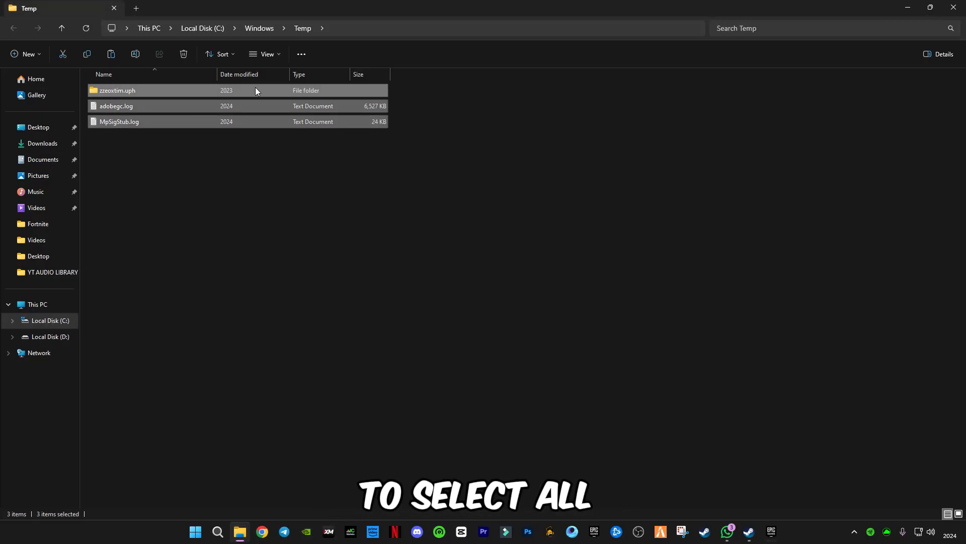
pyautogui.press('Delete')
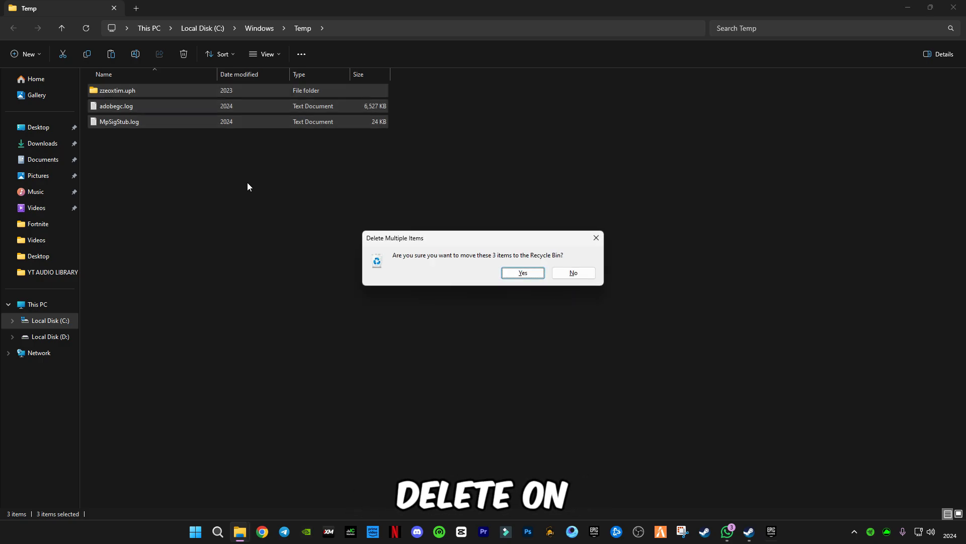
pyautogui.click(523, 273)
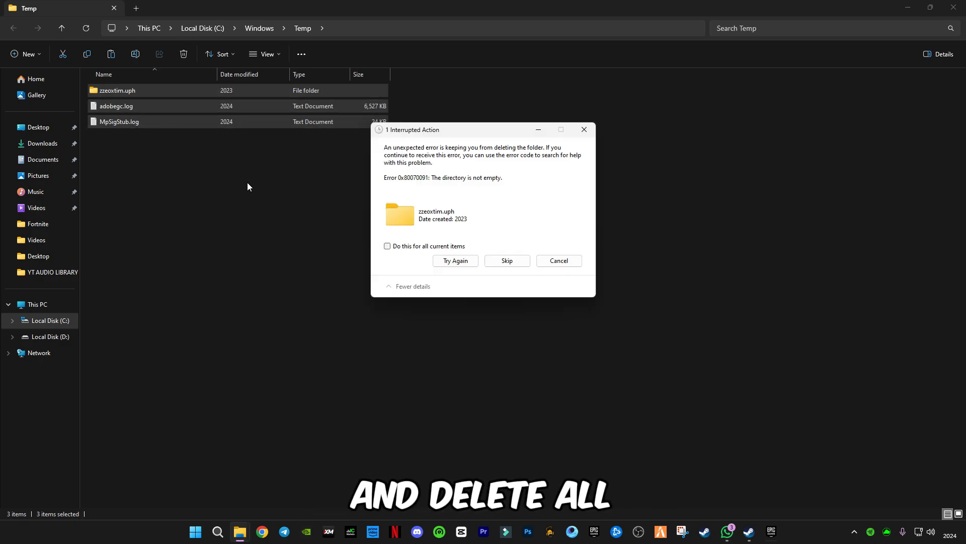
pyautogui.click(455, 261)
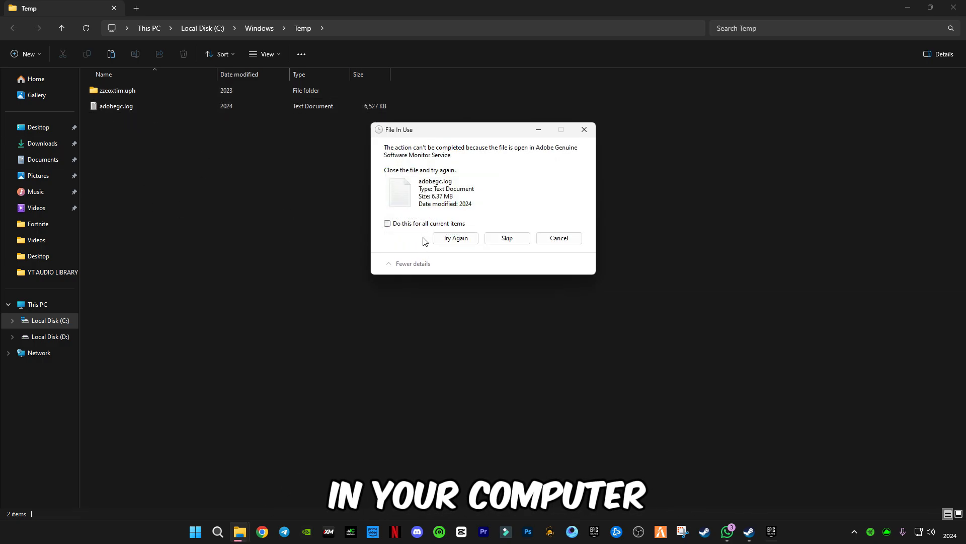
pyautogui.click(387, 223)
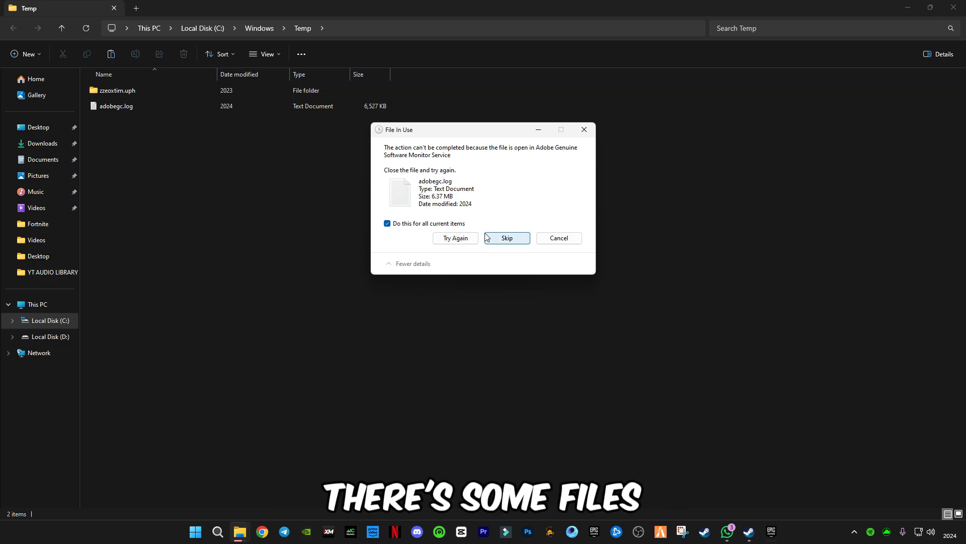
pyautogui.moveTo(197, 137)
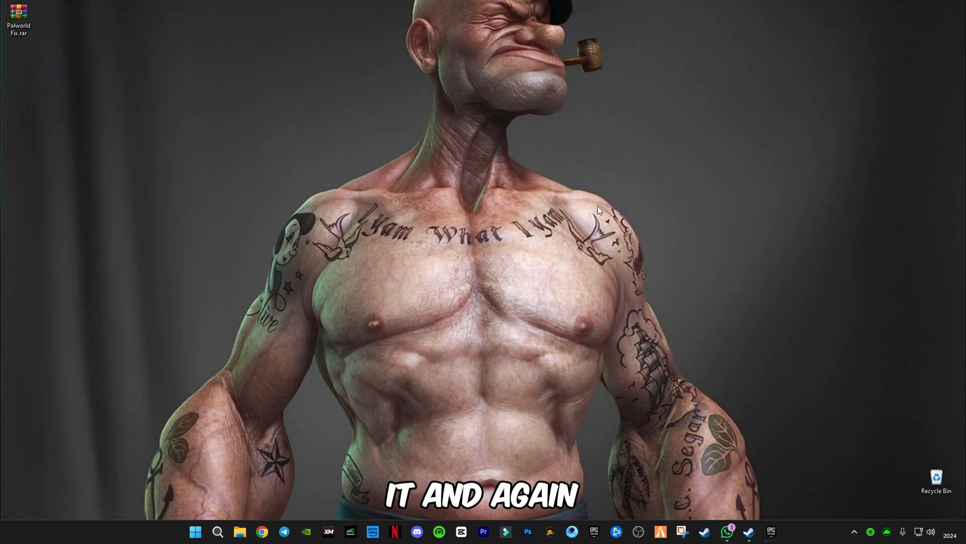
# Run %temp% and delete the local Temp folder's contents, skipping files in use.
pyautogui.press('Win+r')
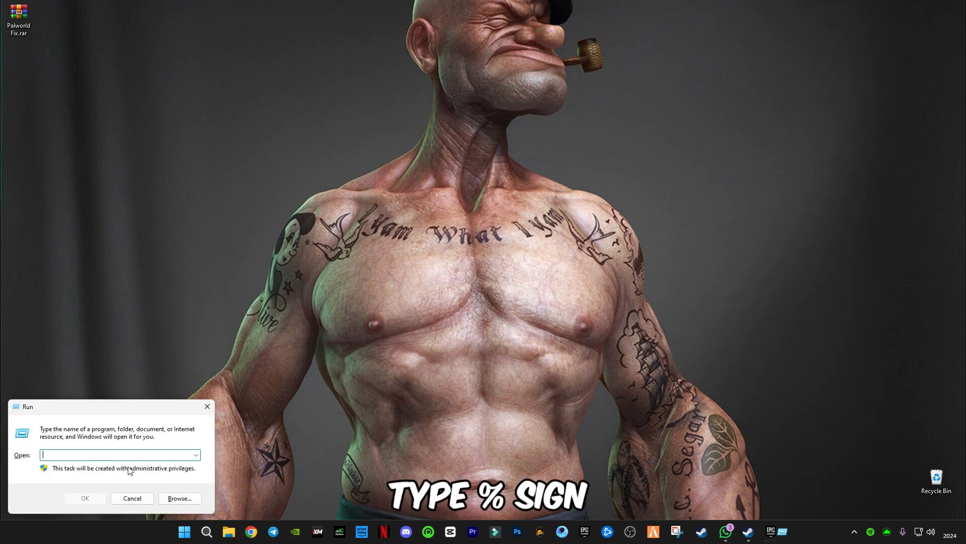
pyautogui.write('%temp%')
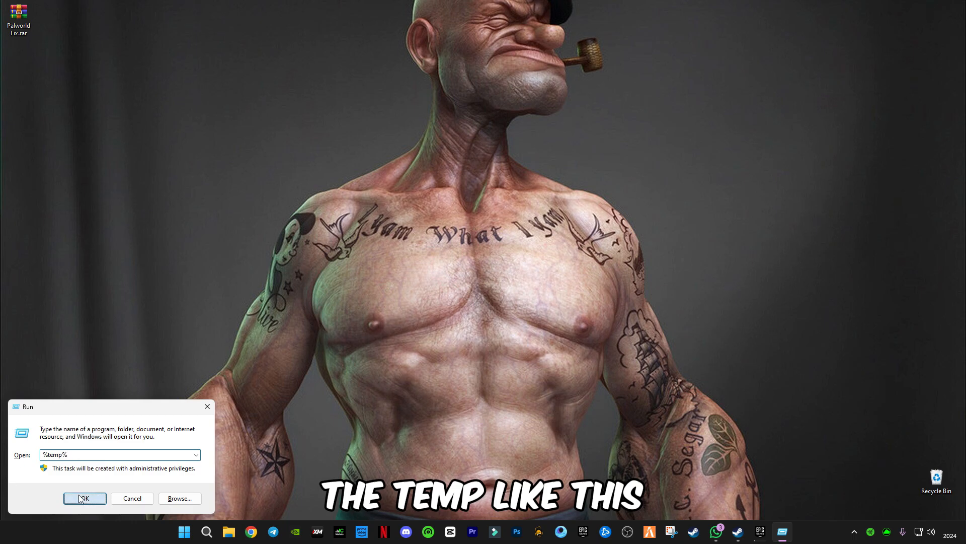
pyautogui.click(85, 497)
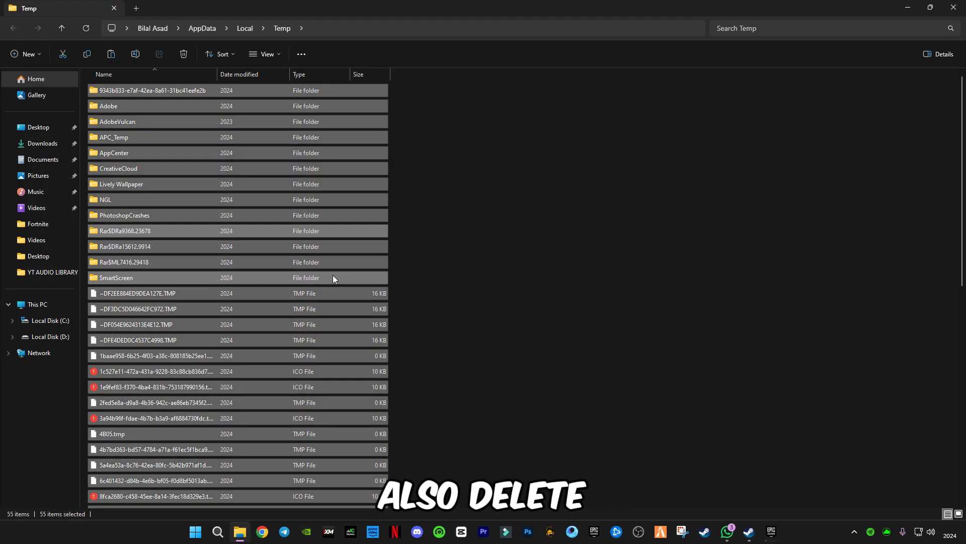
pyautogui.click(183, 53)
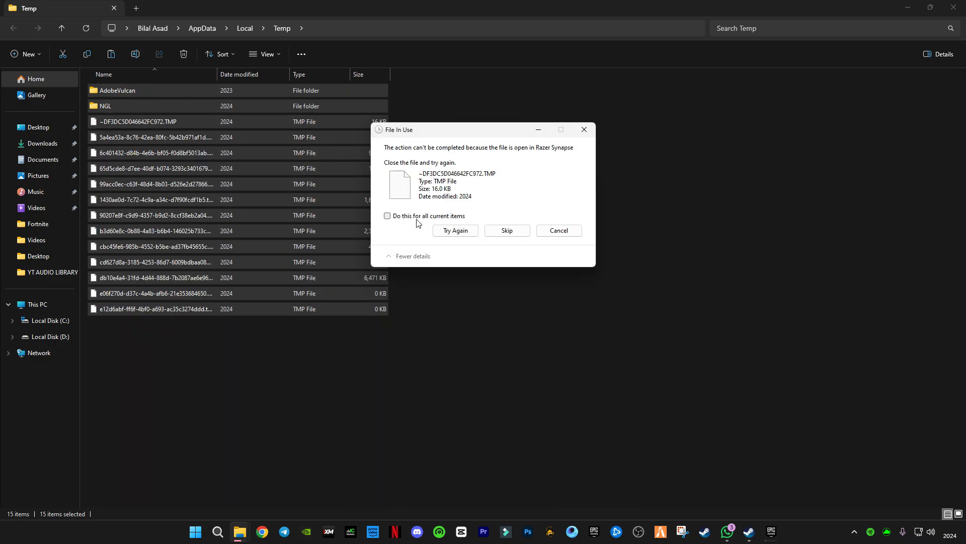
pyautogui.click(455, 231)
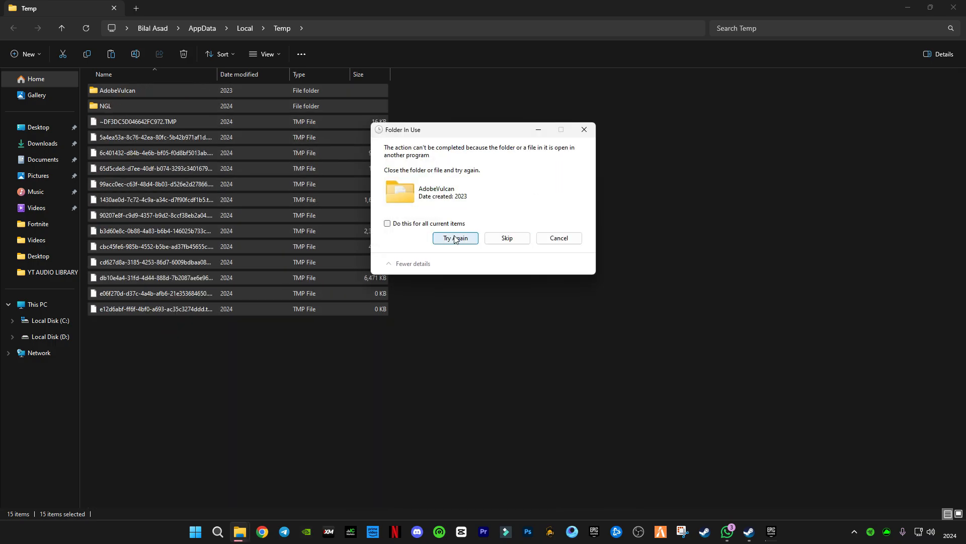
pyautogui.click(455, 238)
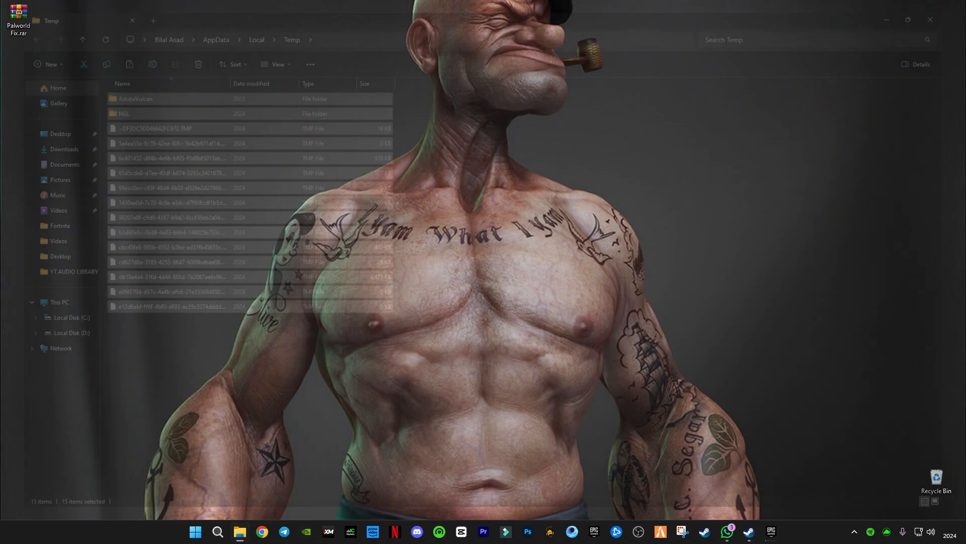
pyautogui.click(930, 19)
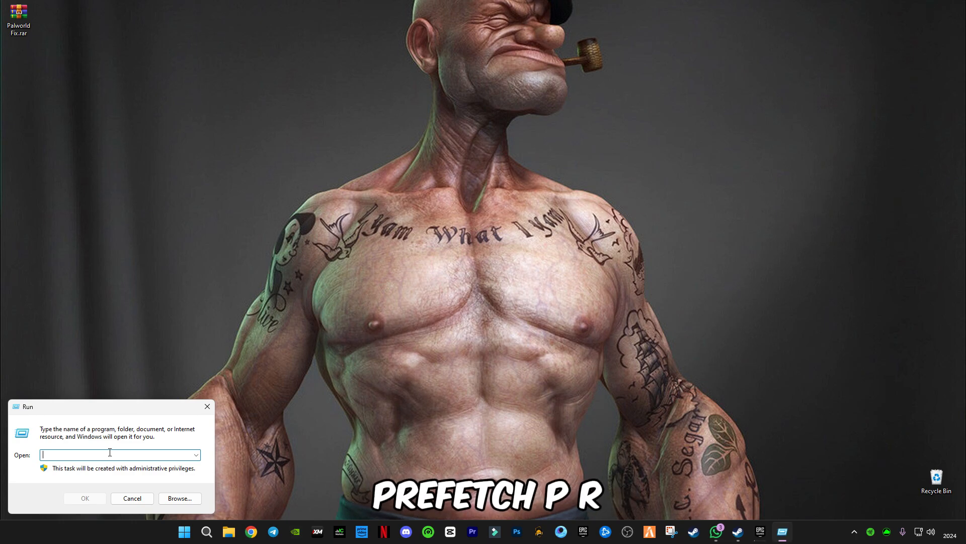
pyautogui.write('prefetch')
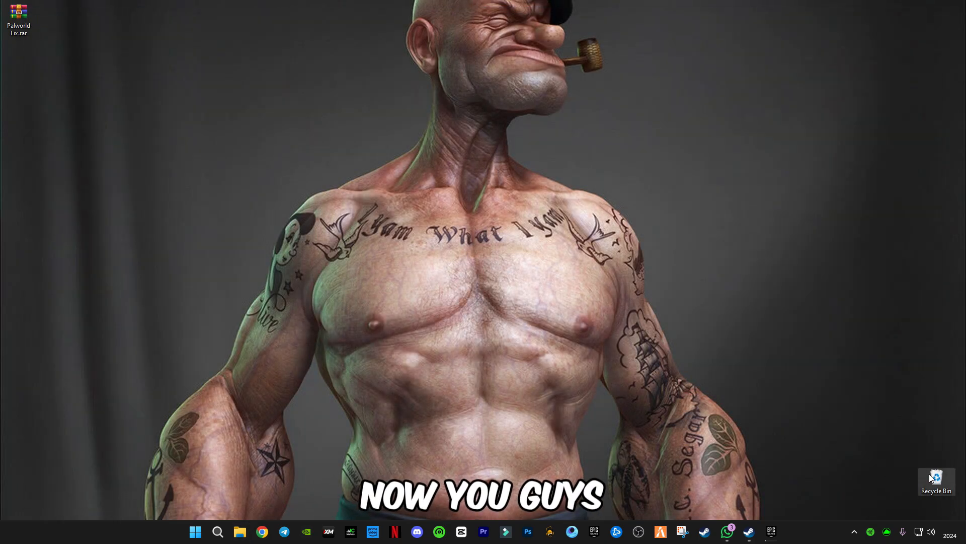
# Empty the Recycle Bin from its desktop context menu.
pyautogui.rightClick(936, 479)
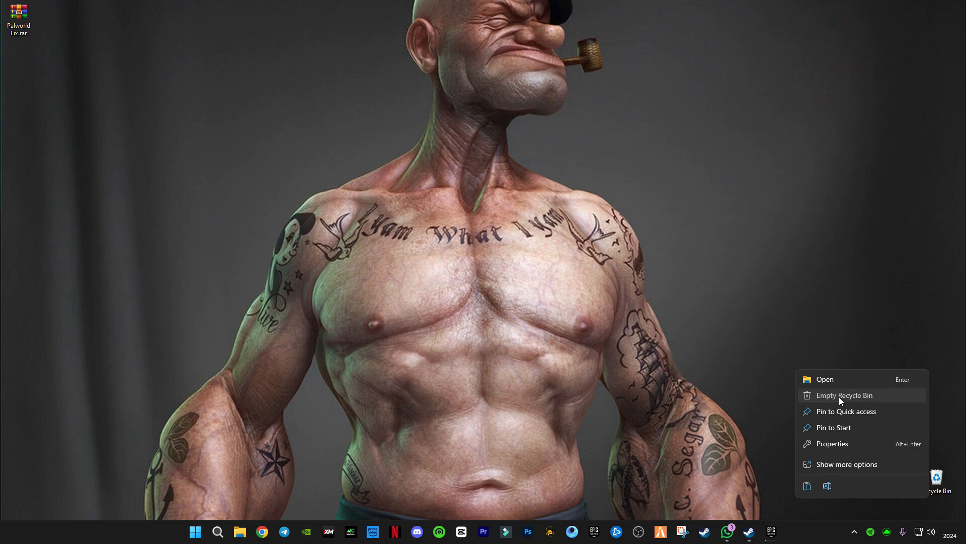
pyautogui.click(537, 331)
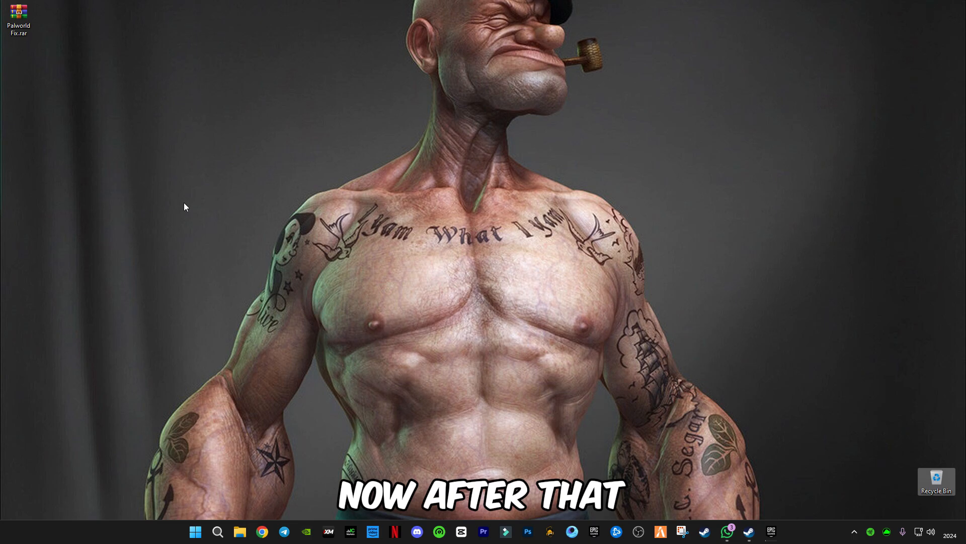
pyautogui.click(22, 13)
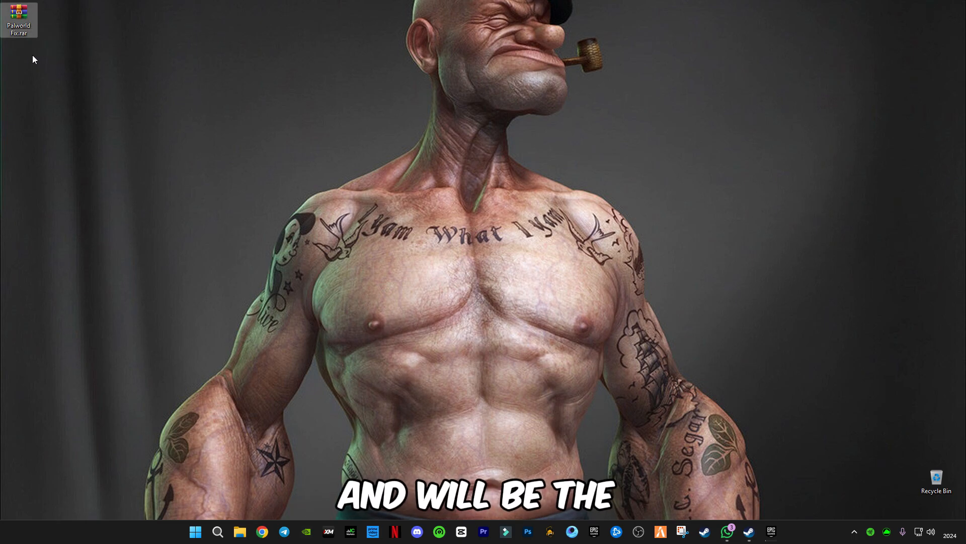
pyautogui.moveTo(19, 24)
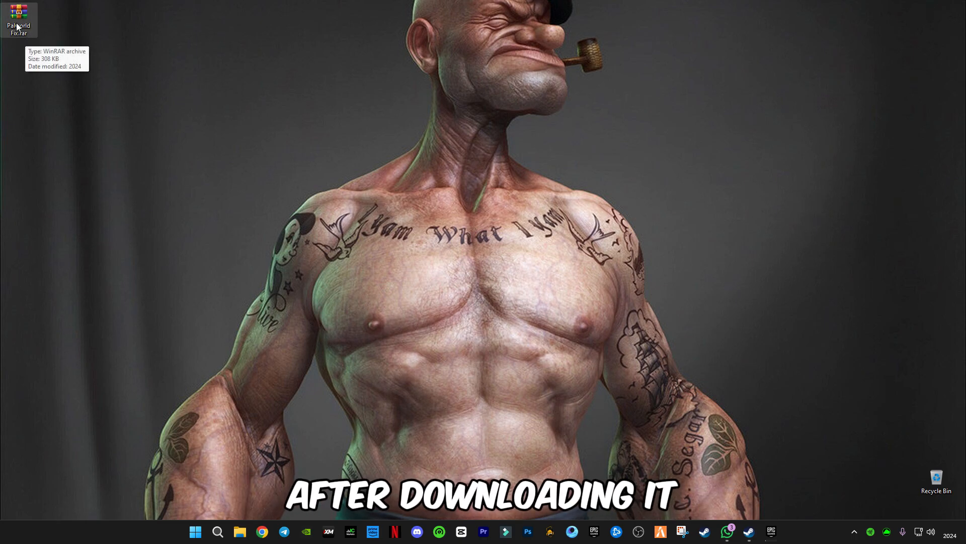
# Extract Palworld Fix.rar here and enter the new Palworld Fix folder.
pyautogui.rightClick(18, 11)
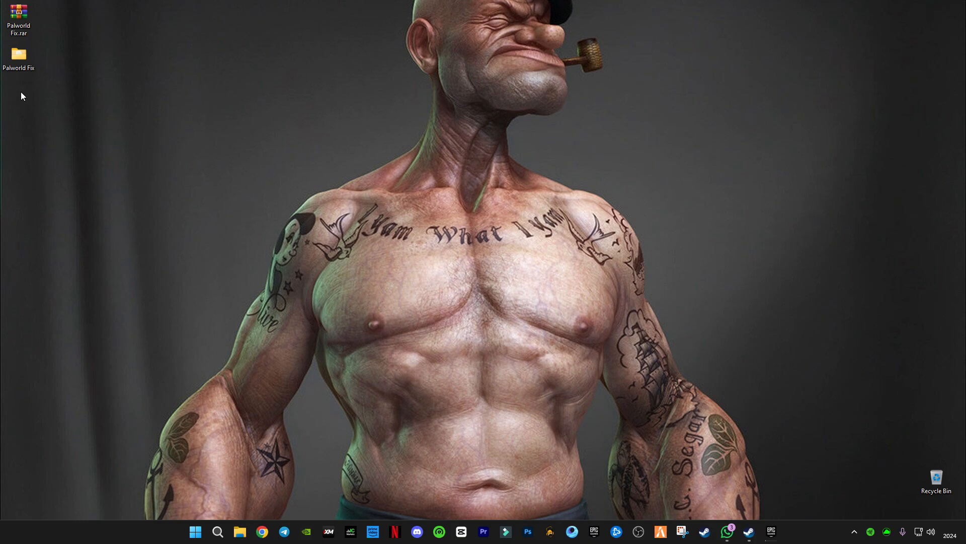
pyautogui.moveTo(32, 61)
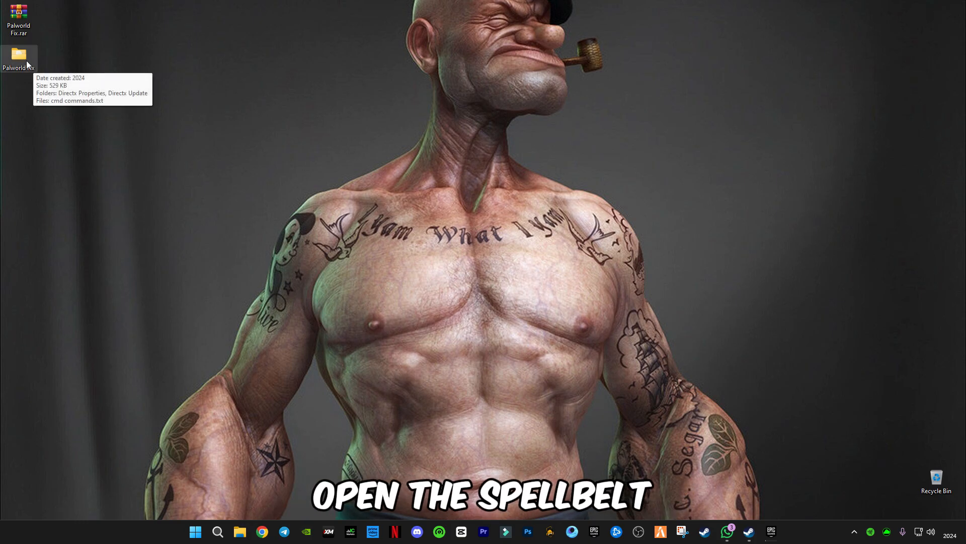
pyautogui.doubleClick(20, 52)
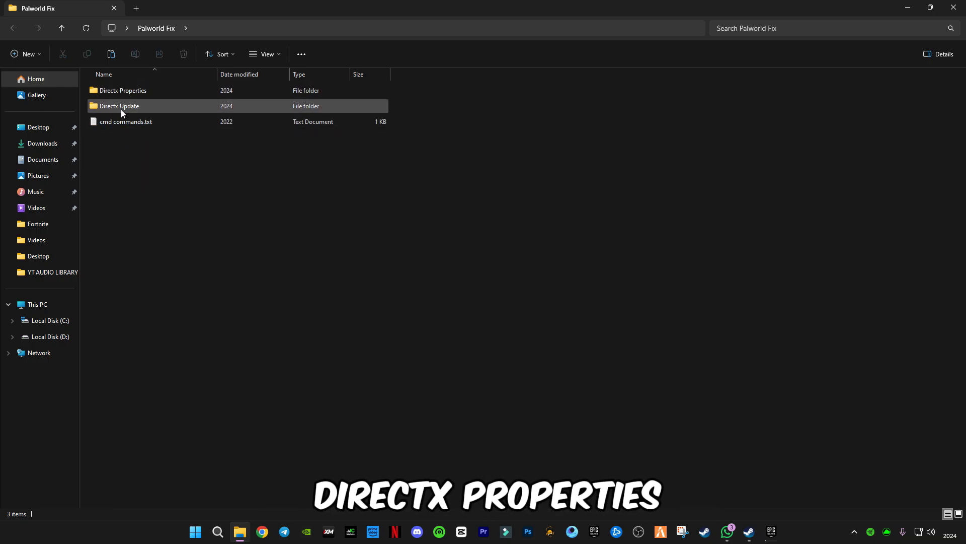
pyautogui.moveTo(125, 90)
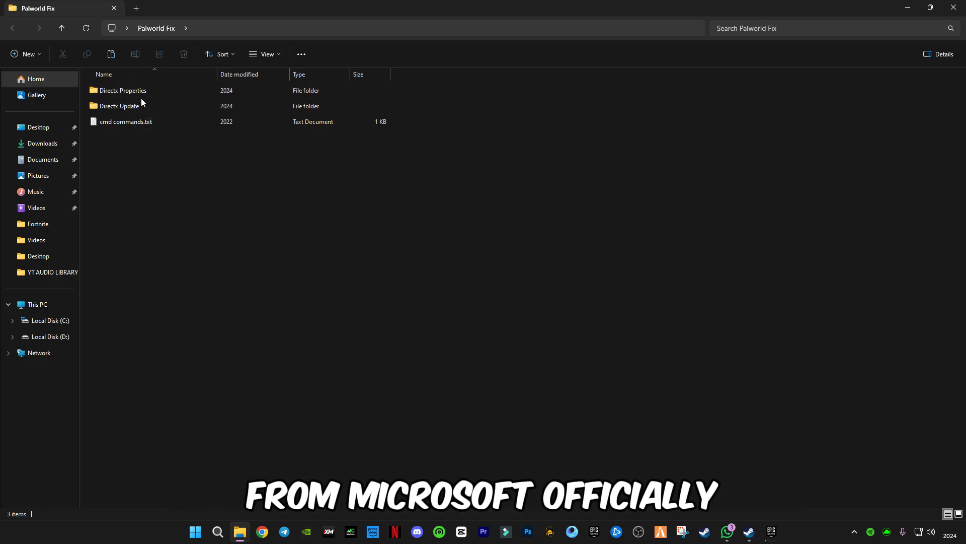
# Enter the Directx Properties folder containing dxcpl.exe.
pyautogui.click(121, 91)
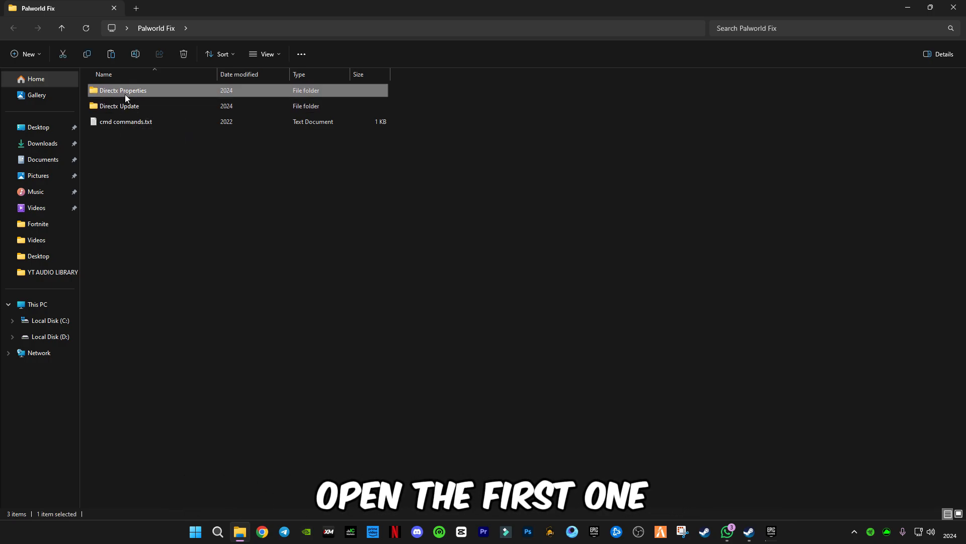
pyautogui.doubleClick(123, 91)
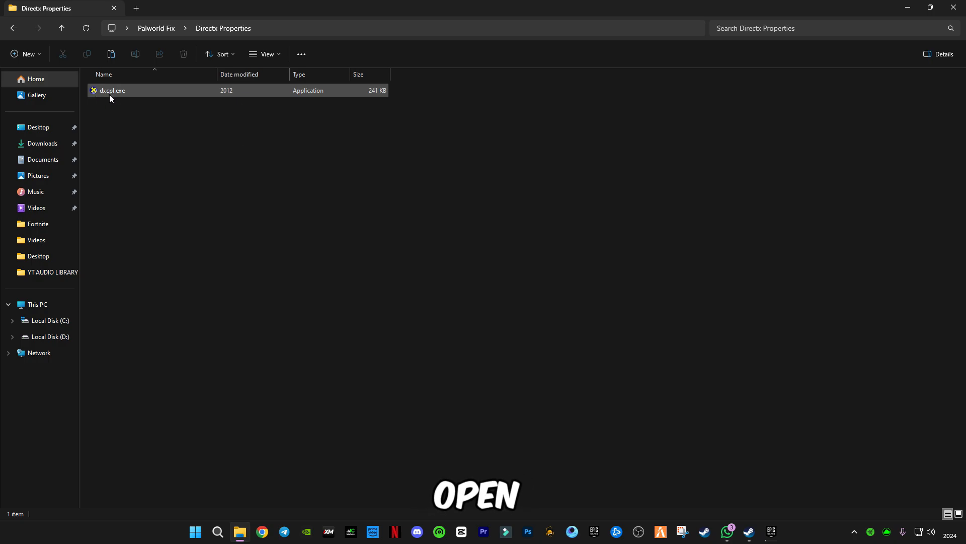
pyautogui.moveTo(116, 94)
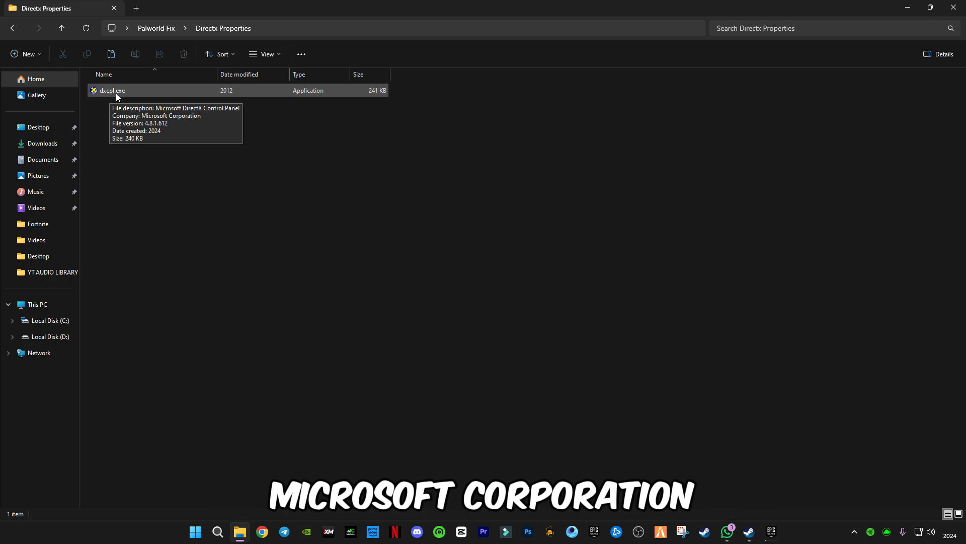
# Launch dxcpl.exe, clear the Direct3D executable list and browse for a new entry.
pyautogui.doubleClick(111, 91)
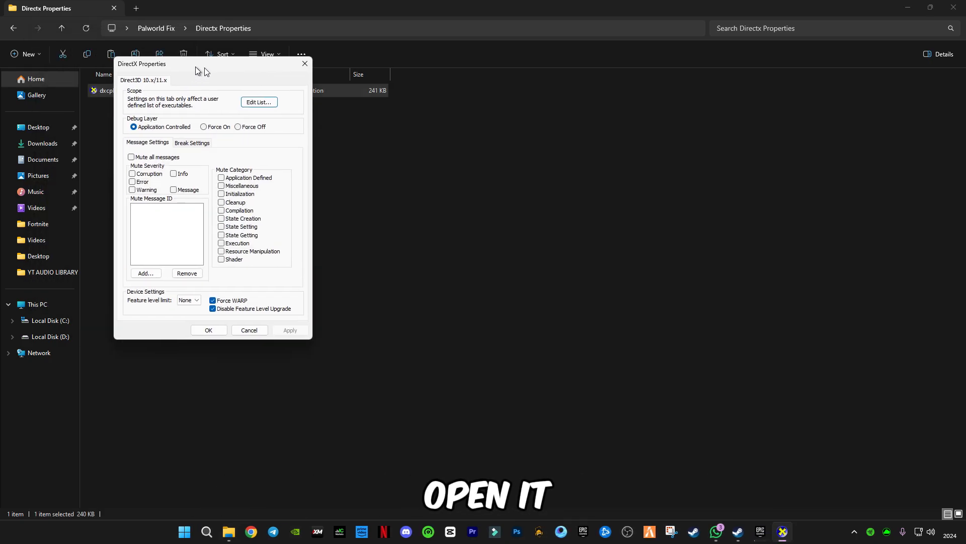
pyautogui.moveTo(142, 63); pyautogui.dragTo(357, 123)
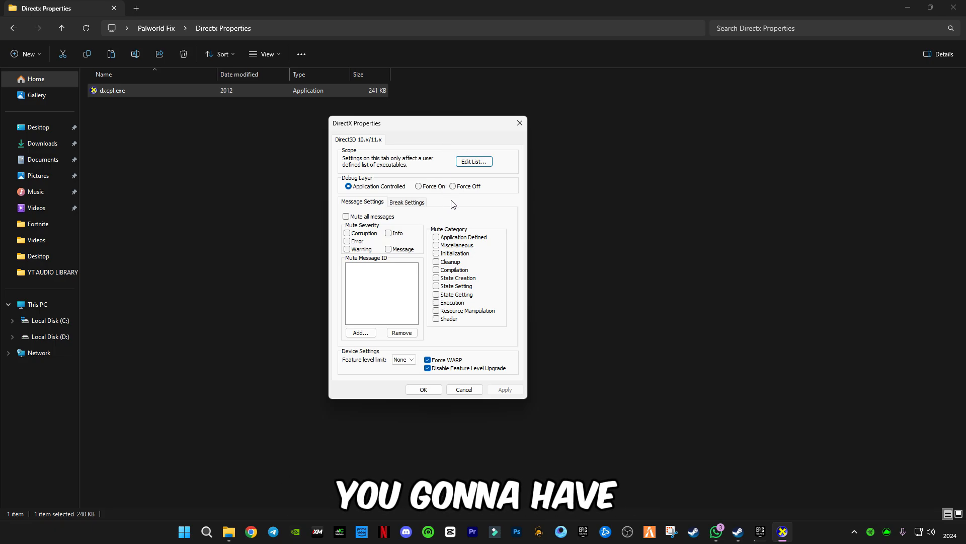
pyautogui.click(473, 161)
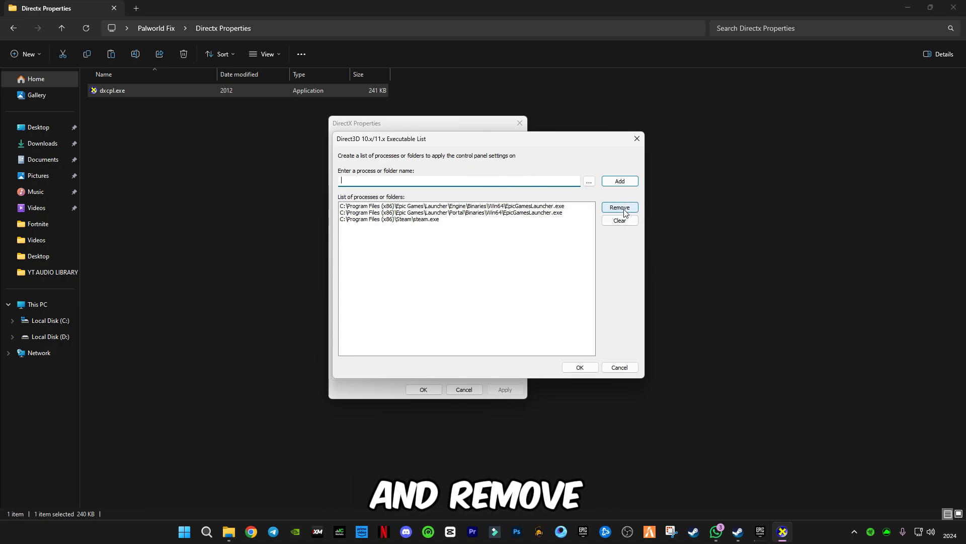
pyautogui.click(620, 220)
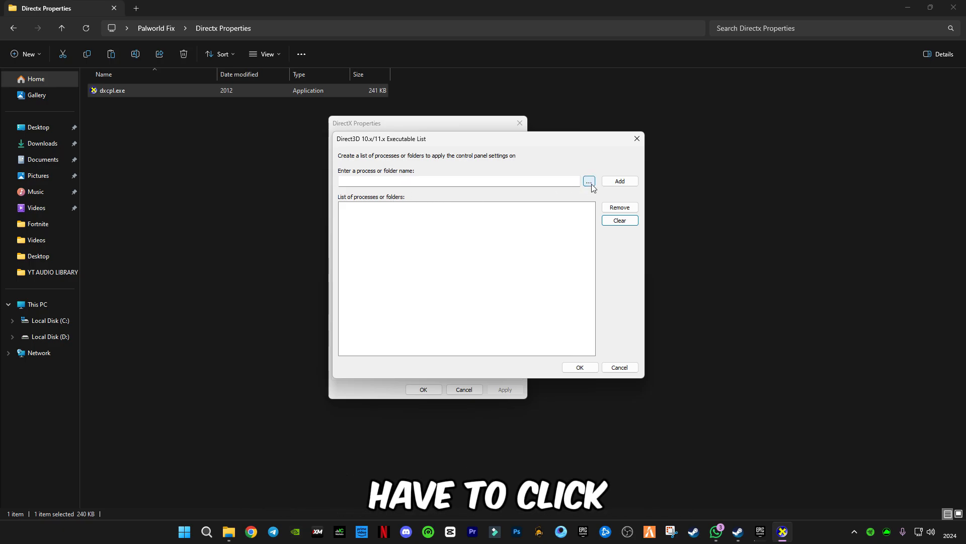
pyautogui.click(589, 181)
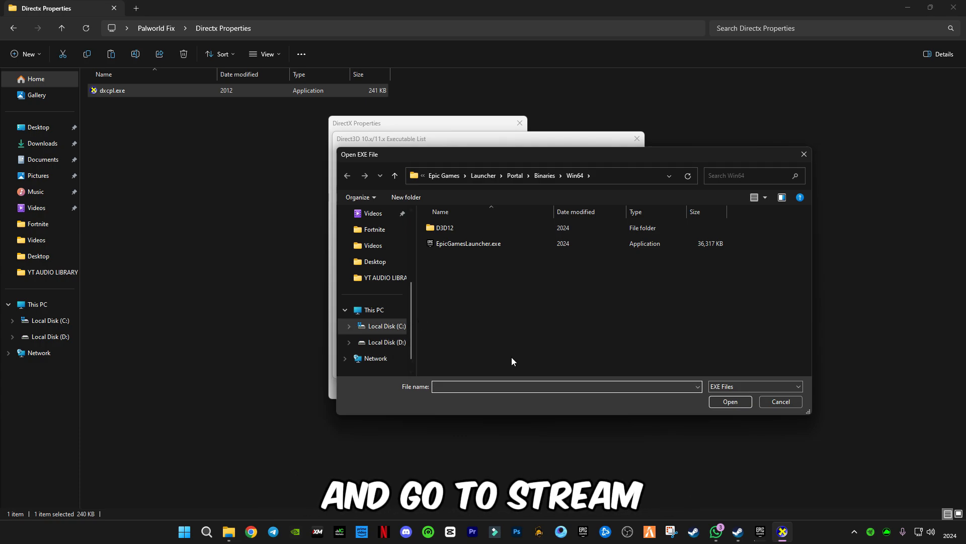
pyautogui.moveTo(390, 347)
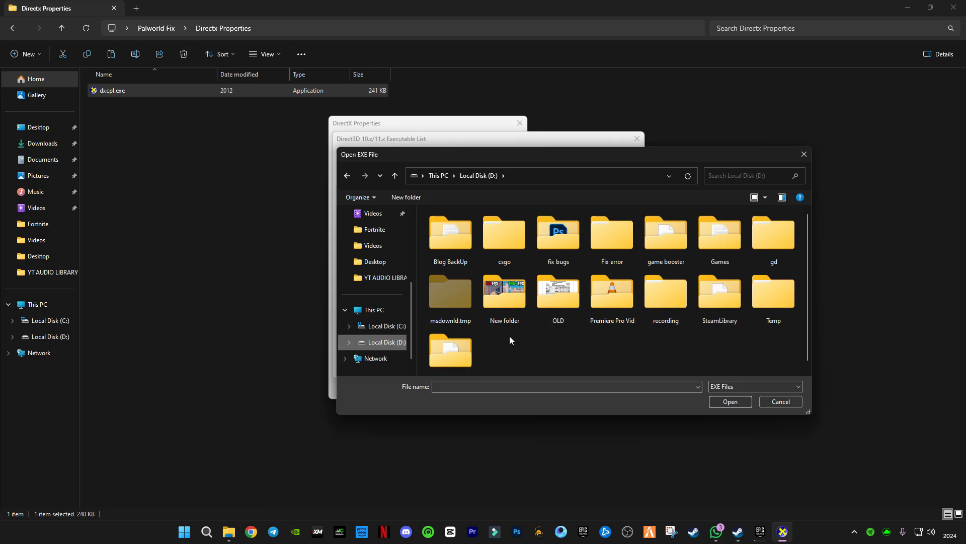
# Choose steam.exe from C:\Program Files (x86)\Steam and add it to the executable list.
pyautogui.click(386, 326)
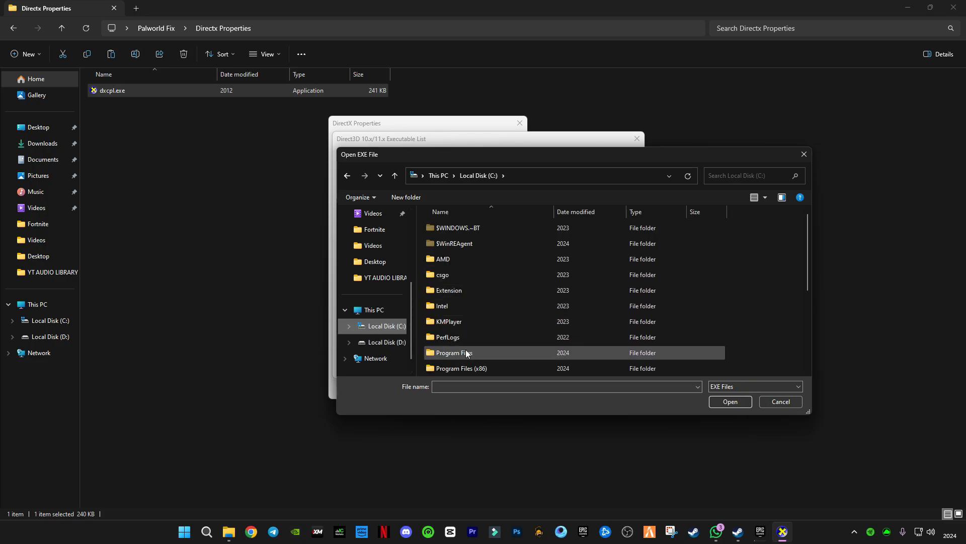
pyautogui.doubleClick(454, 353)
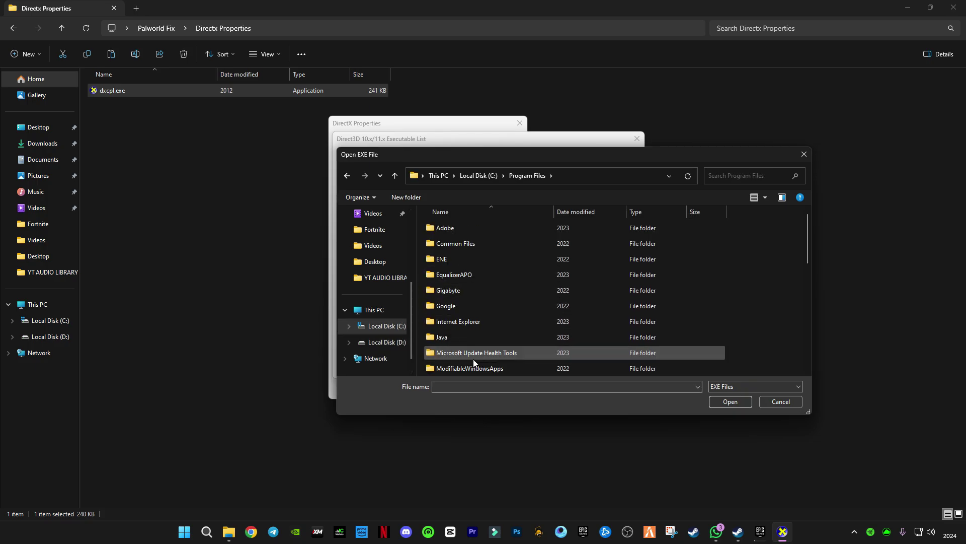
pyautogui.scroll(-3)
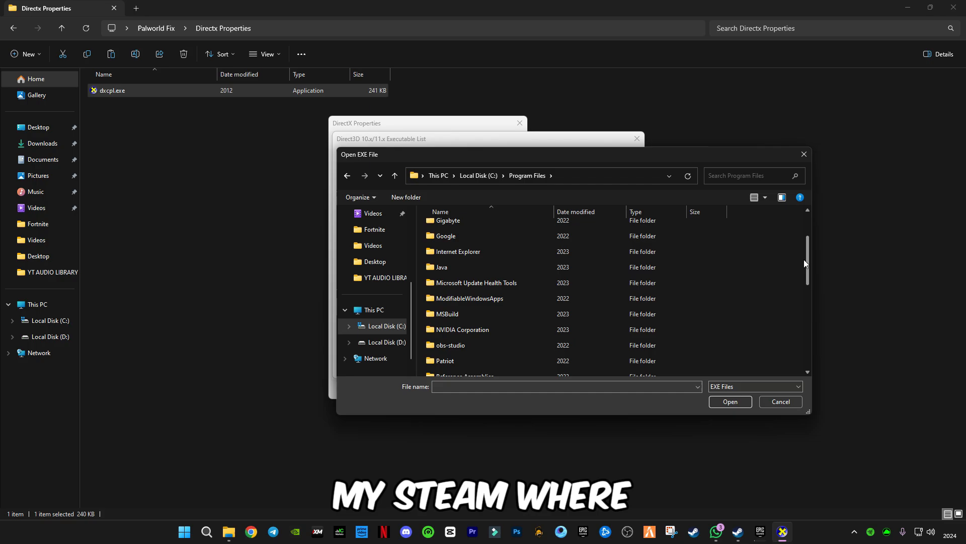
pyautogui.click(386, 326)
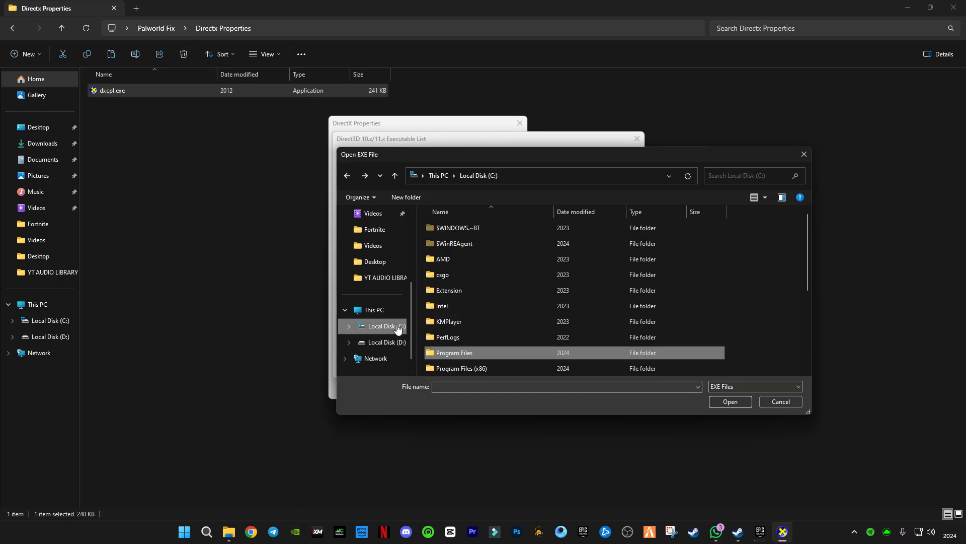
pyautogui.doubleClick(461, 369)
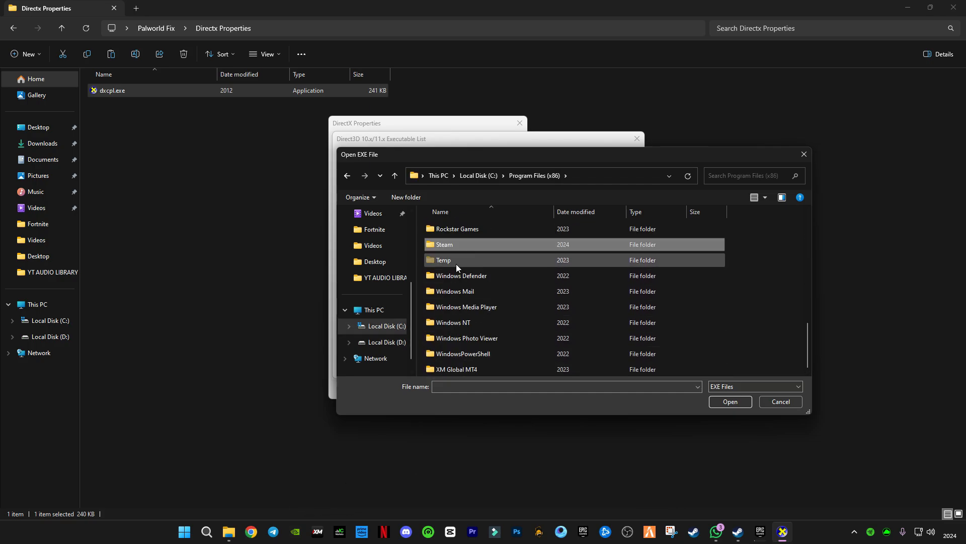
pyautogui.doubleClick(445, 244)
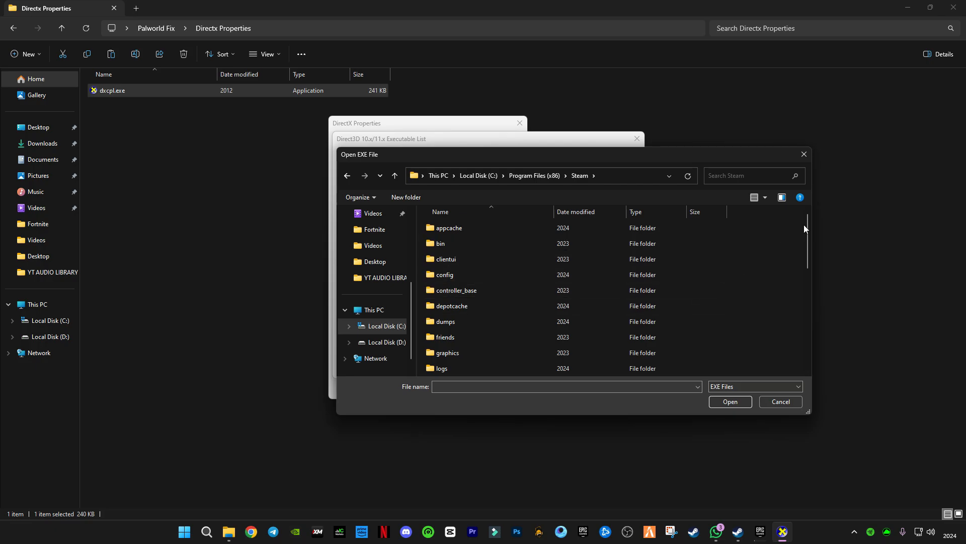
pyautogui.scroll(-3)
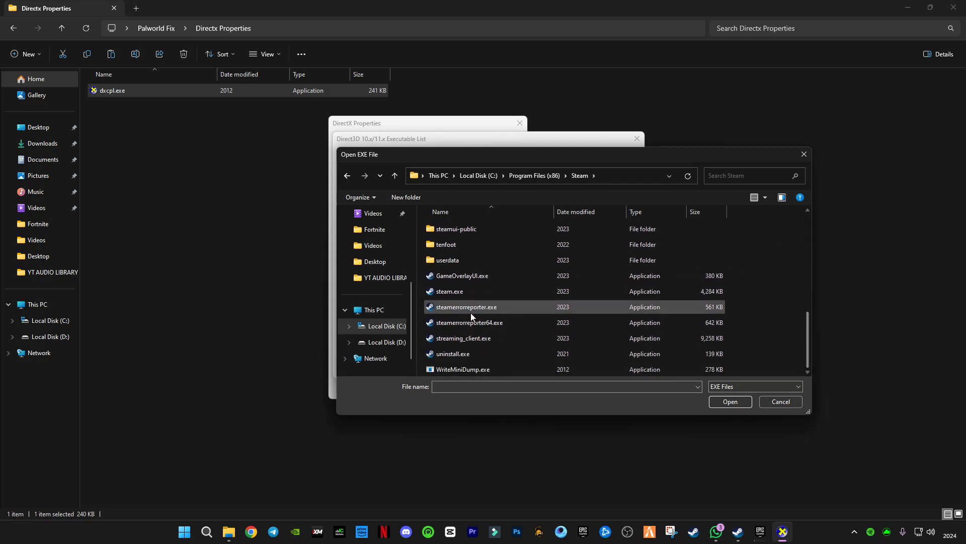
pyautogui.click(449, 291)
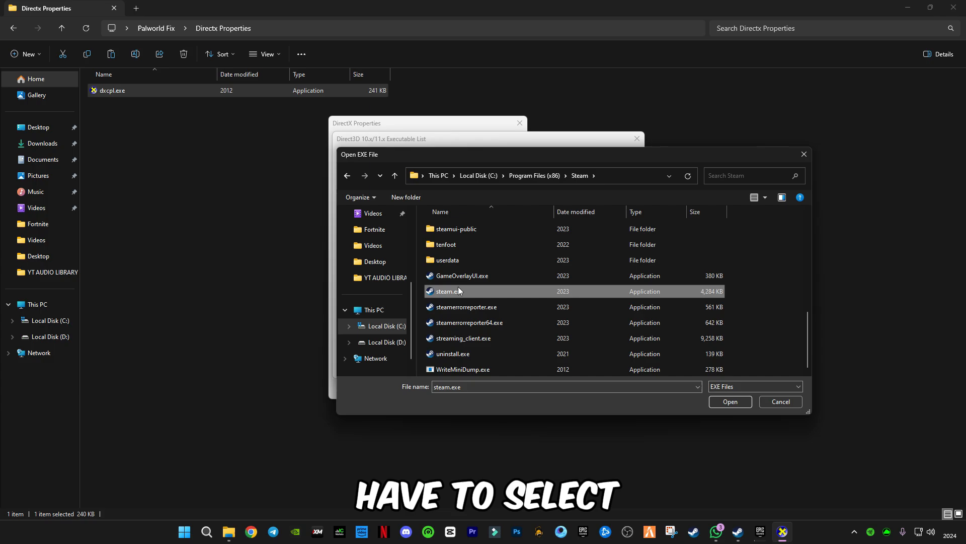
pyautogui.moveTo(460, 298)
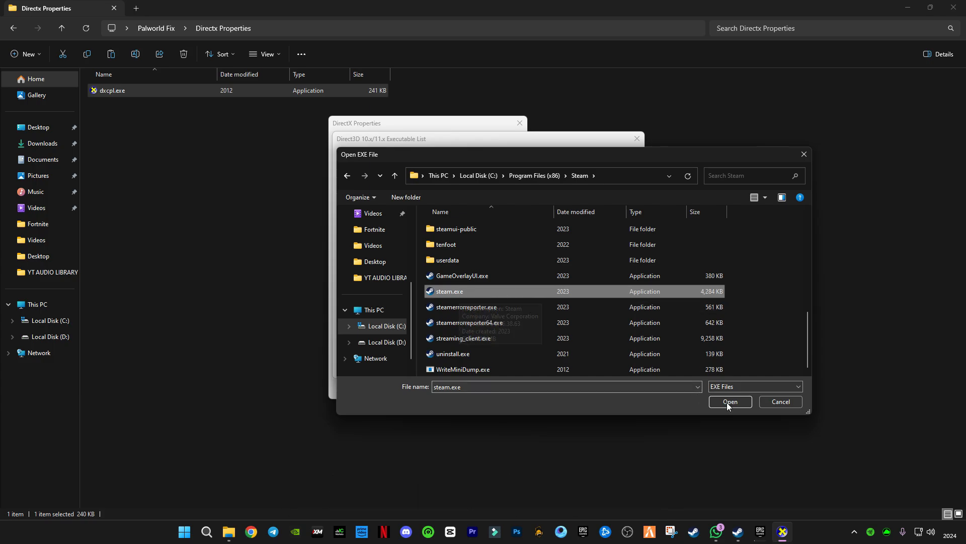
pyautogui.click(731, 401)
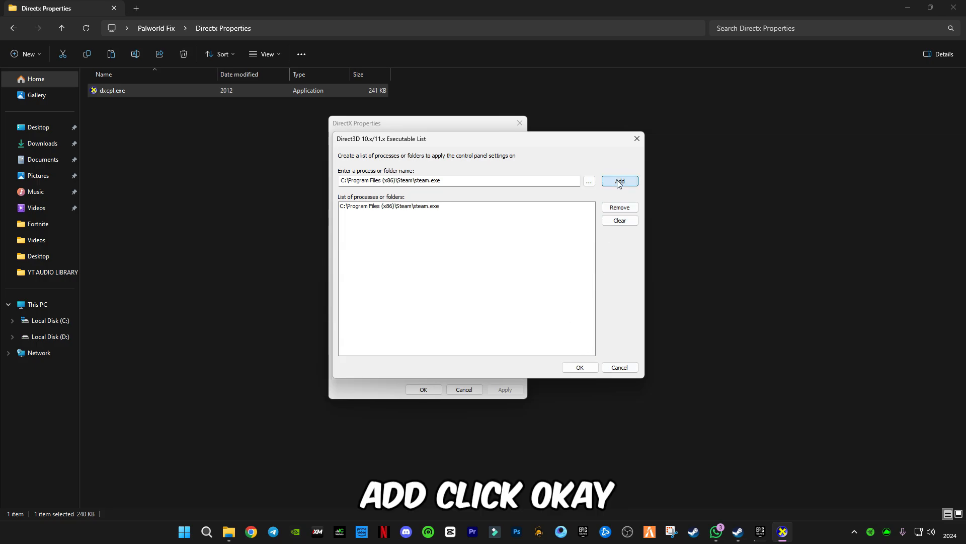
# Confirm the steam.exe list and apply the DirectX settings with Force WARP enabled.
pyautogui.click(580, 367)
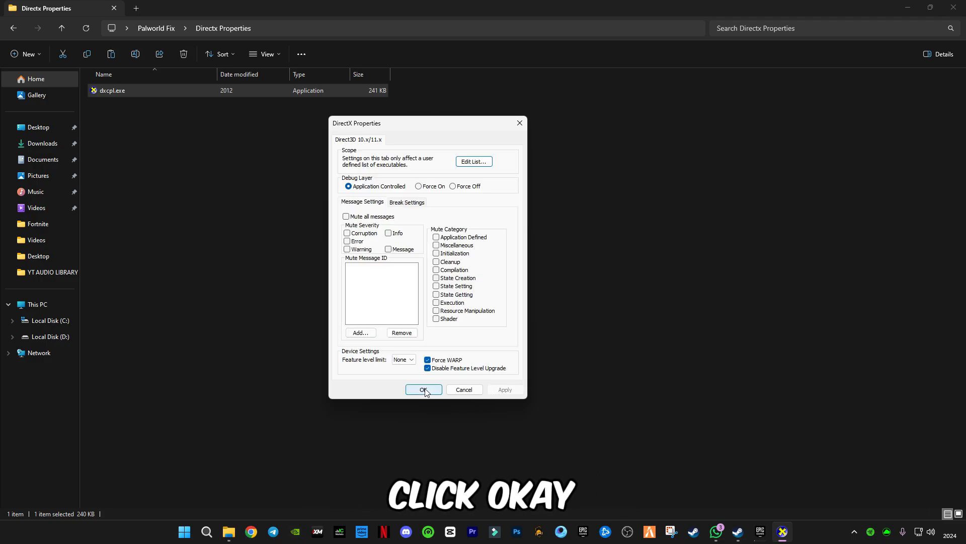
pyautogui.click(423, 388)
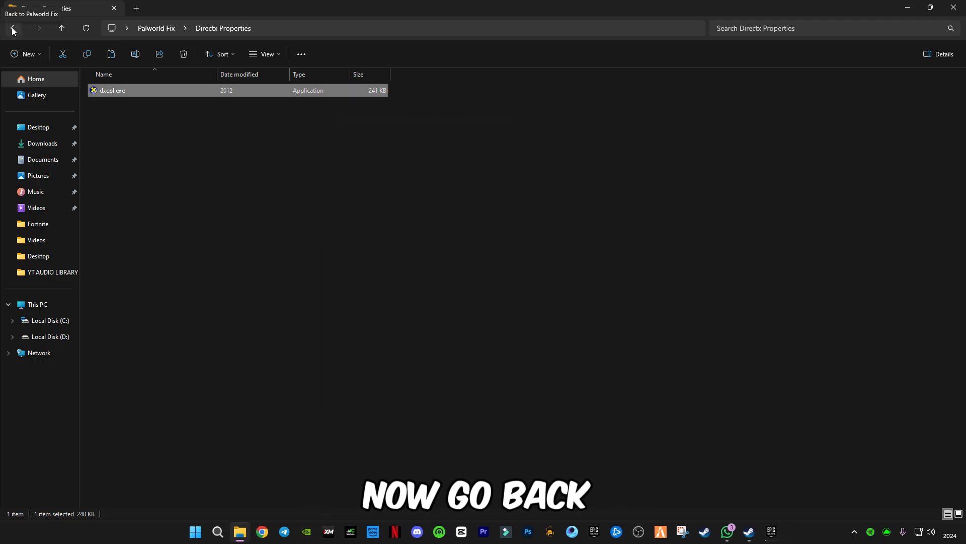
# Launch dxwebsetup.exe from Directx Update and accept the license agreement.
pyautogui.click(14, 28)
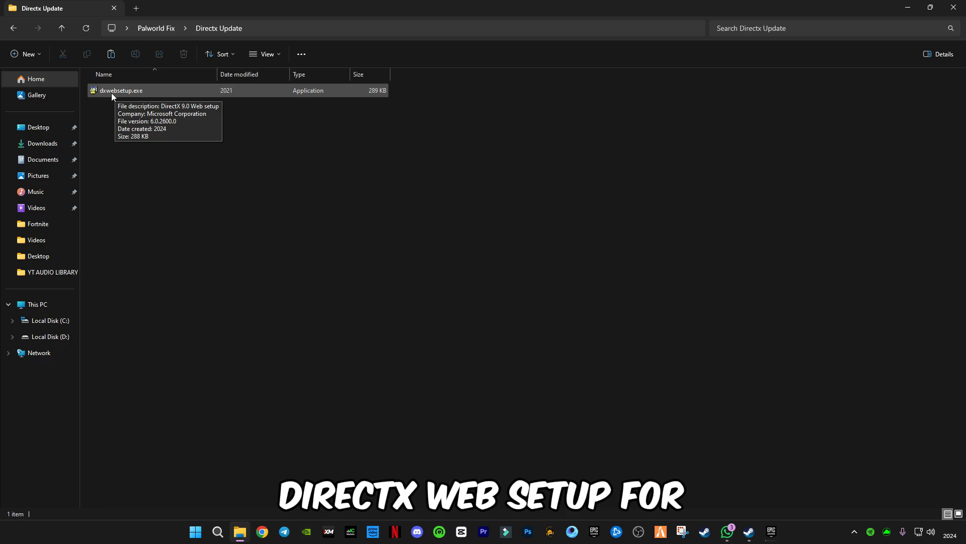
pyautogui.doubleClick(121, 90)
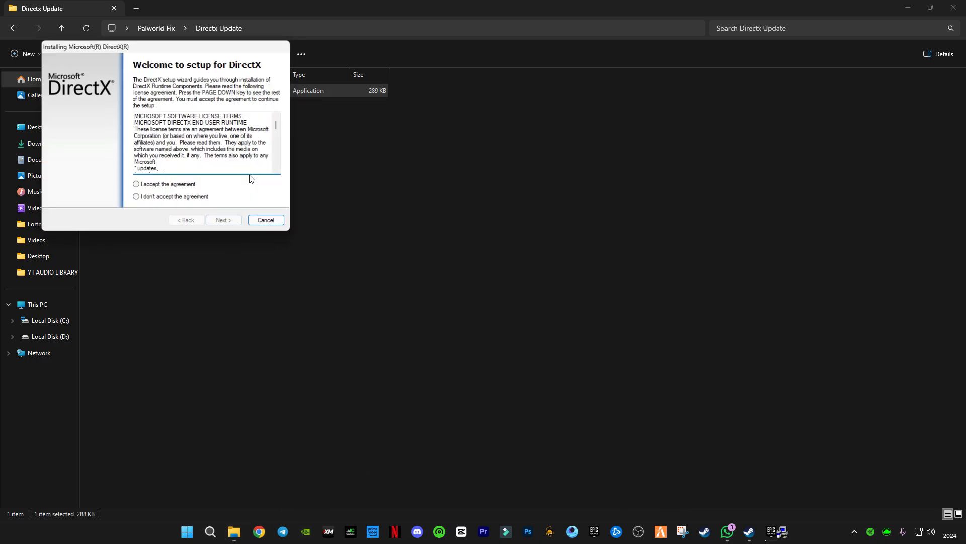
pyautogui.click(136, 184)
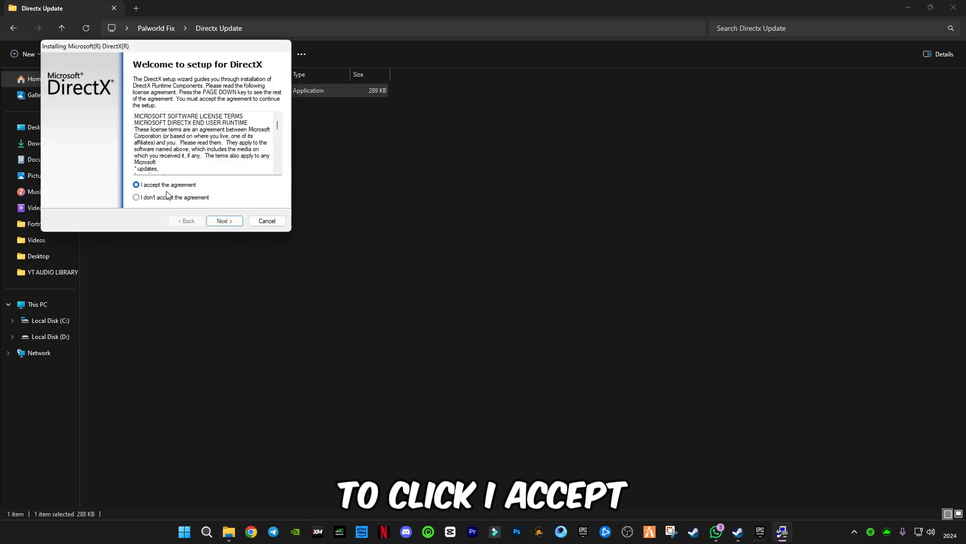
pyautogui.click(223, 220)
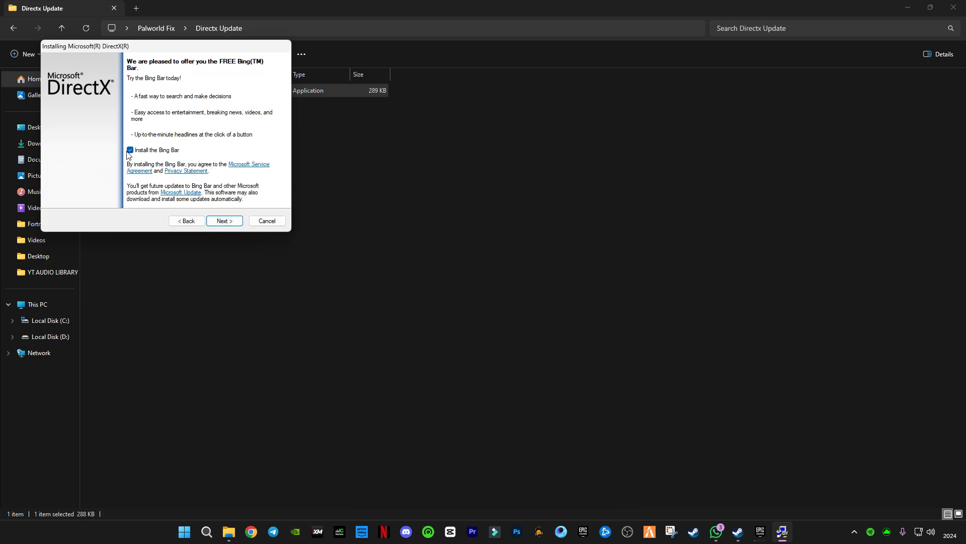
# Decline the Bing Bar and finish setup once it reports DirectX already installed.
pyautogui.click(130, 150)
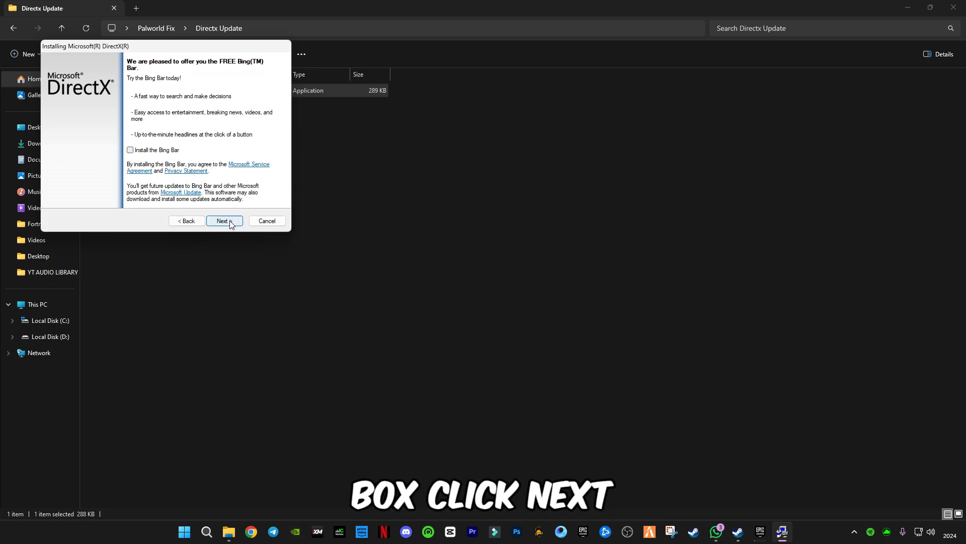
pyautogui.click(224, 221)
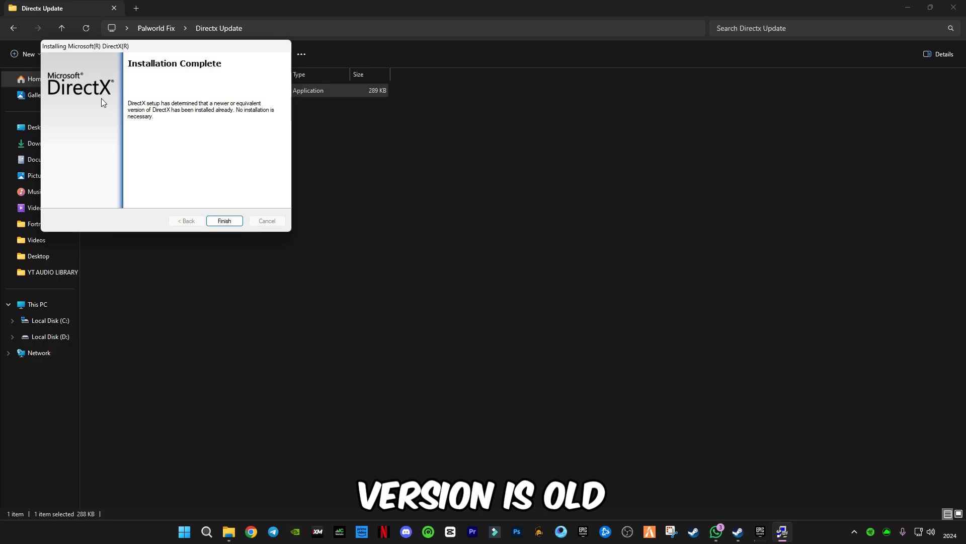
pyautogui.moveTo(84, 45); pyautogui.dragTo(156, 50)
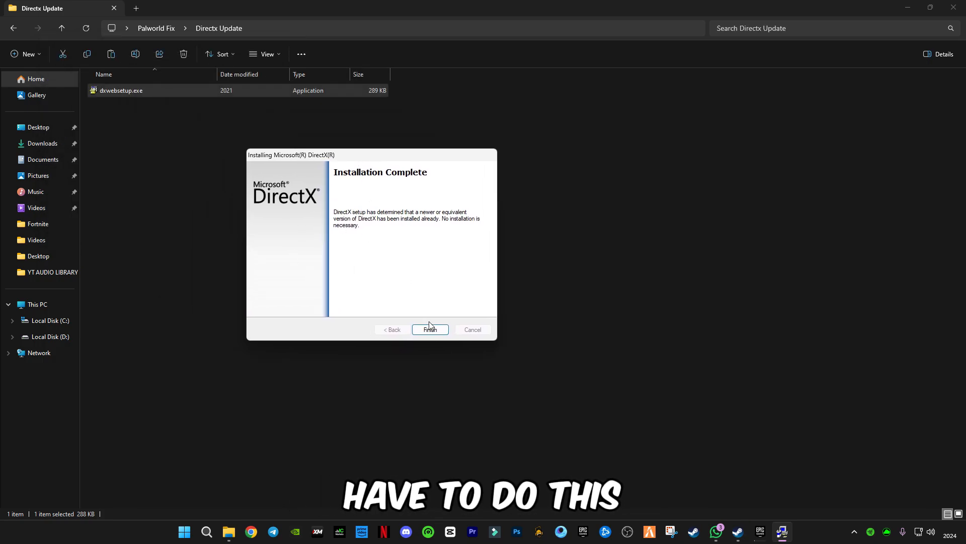
pyautogui.click(430, 329)
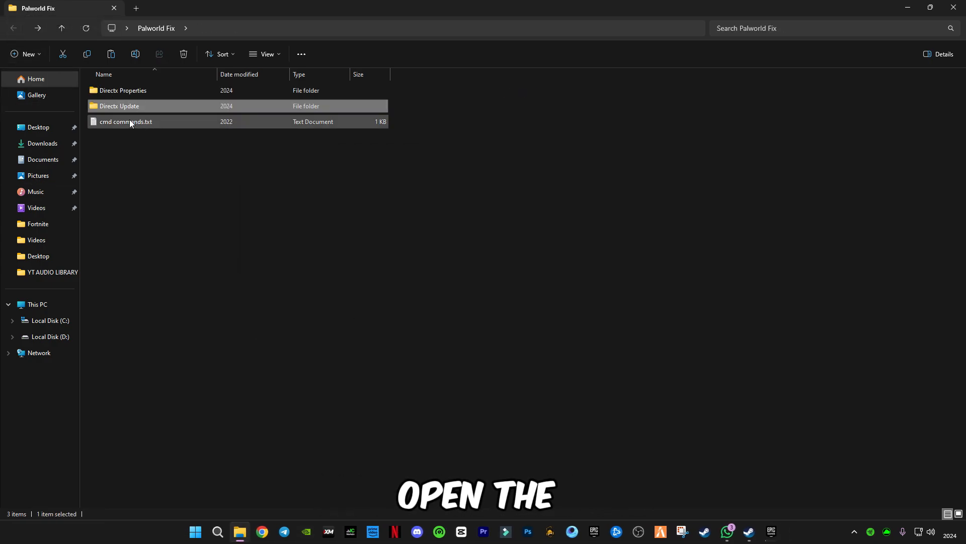
# View cmd commands.txt in Notepad and search cmd, bringing up Command Prompt's launch options.
pyautogui.doubleClick(126, 122)
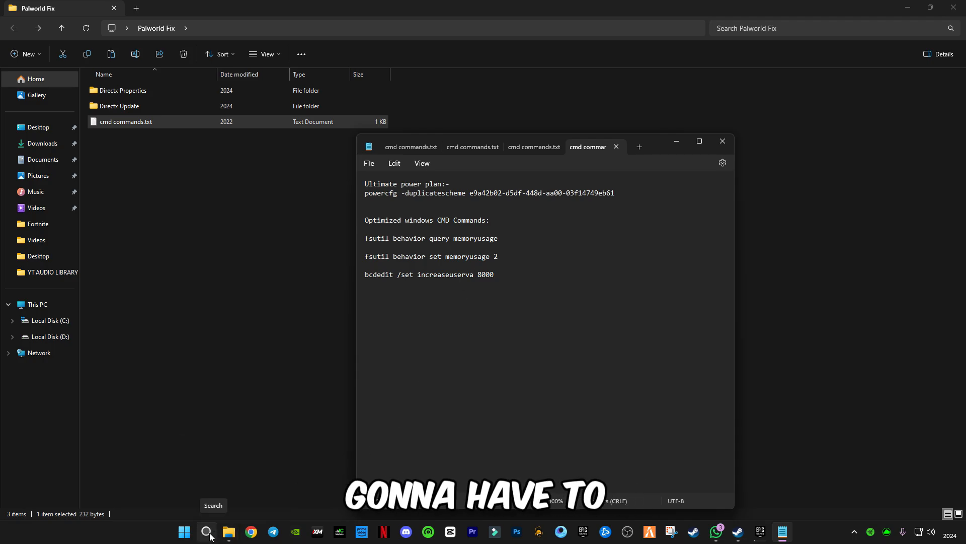
pyautogui.click(206, 532)
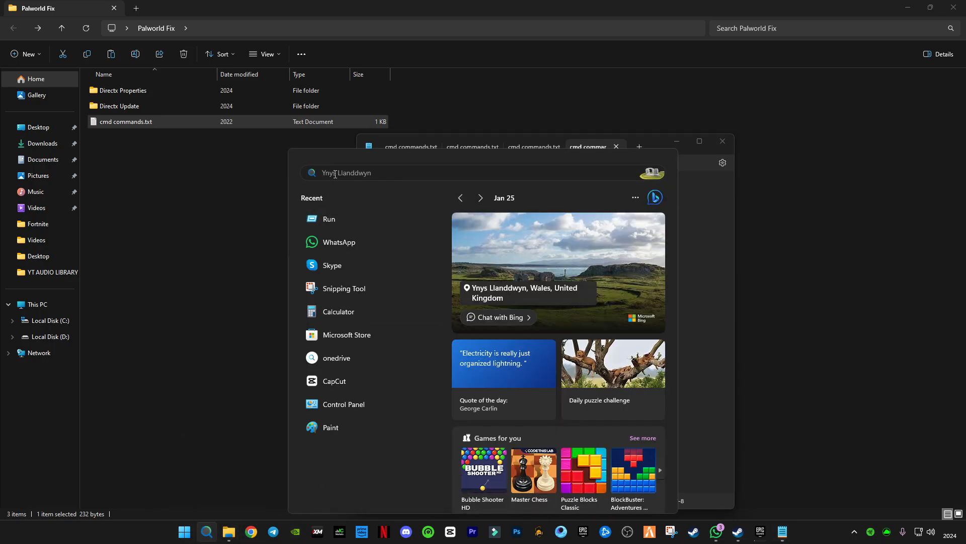
pyautogui.write('cmd')
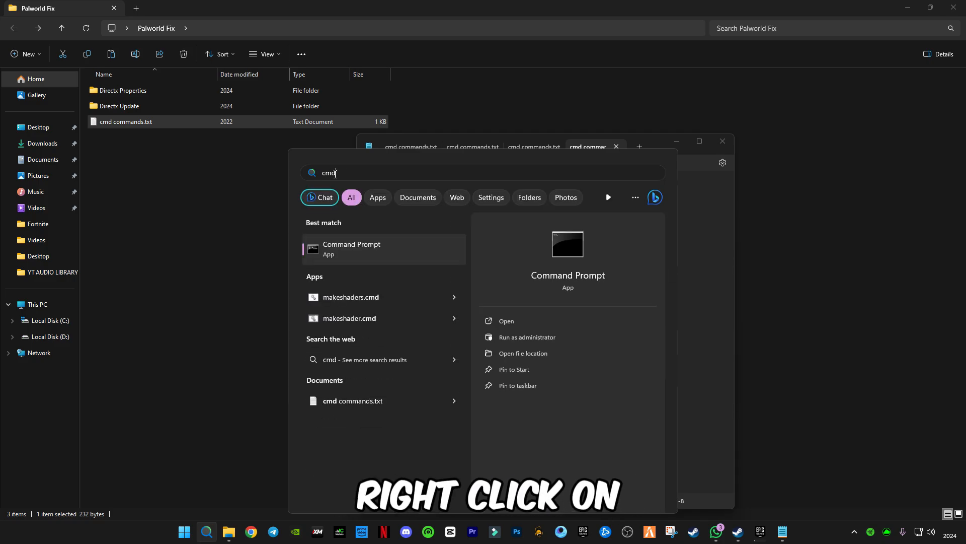
pyautogui.rightClick(351, 249)
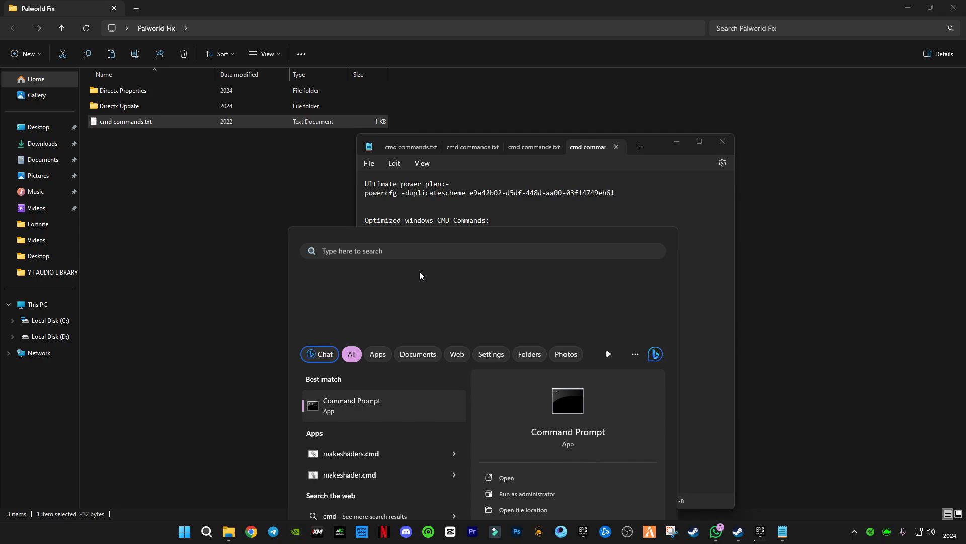
# Run the Ultimate Performance power plan, memory usage and increaseuserva commands in an administrator Command Prompt, then exit.
pyautogui.click(527, 493)
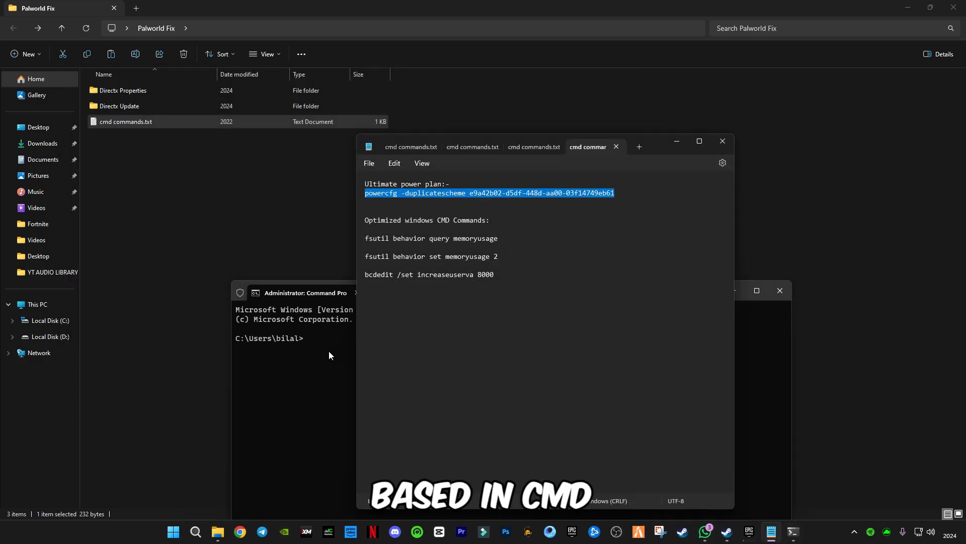
pyautogui.press('enter')
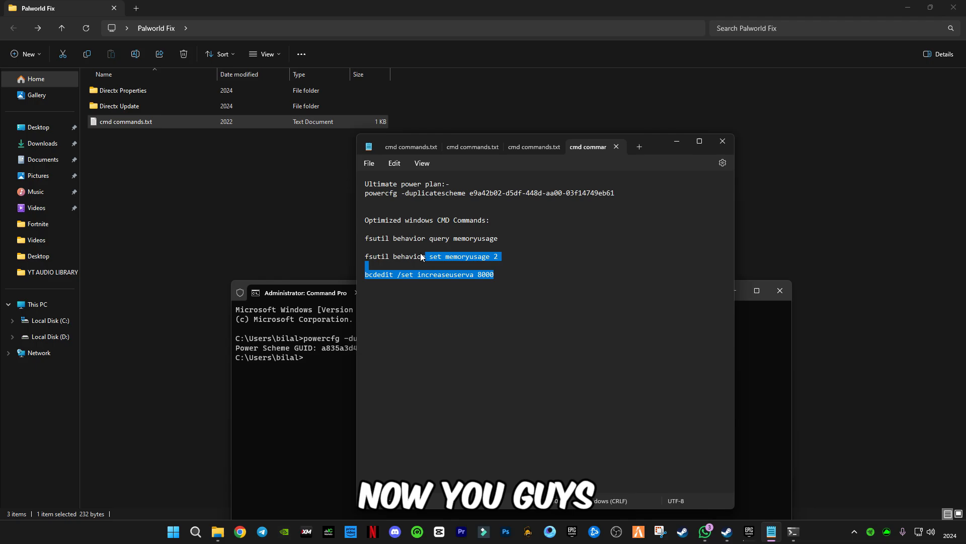
pyautogui.moveTo(422, 257); pyautogui.dragTo(388, 239)
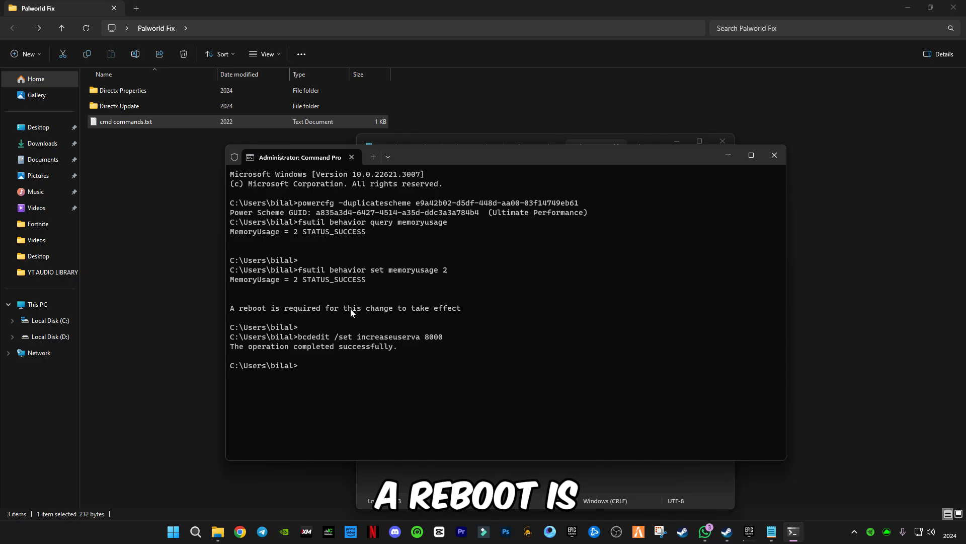
pyautogui.moveTo(409, 326)
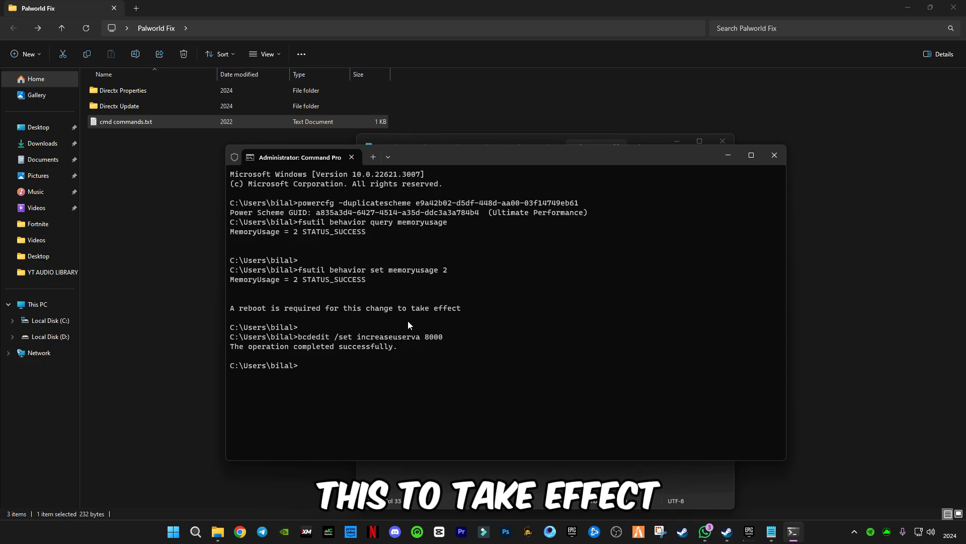
pyautogui.moveTo(480, 356)
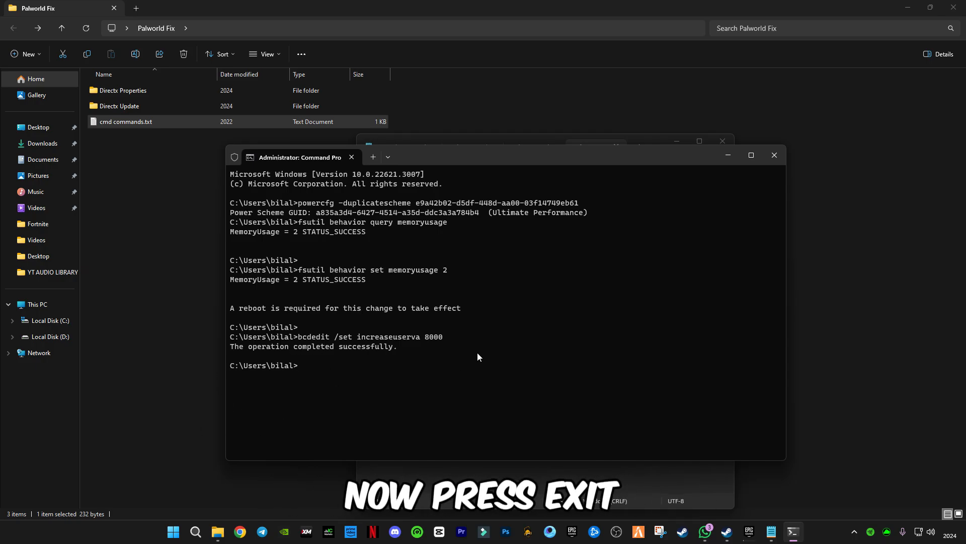
pyautogui.write('exi')
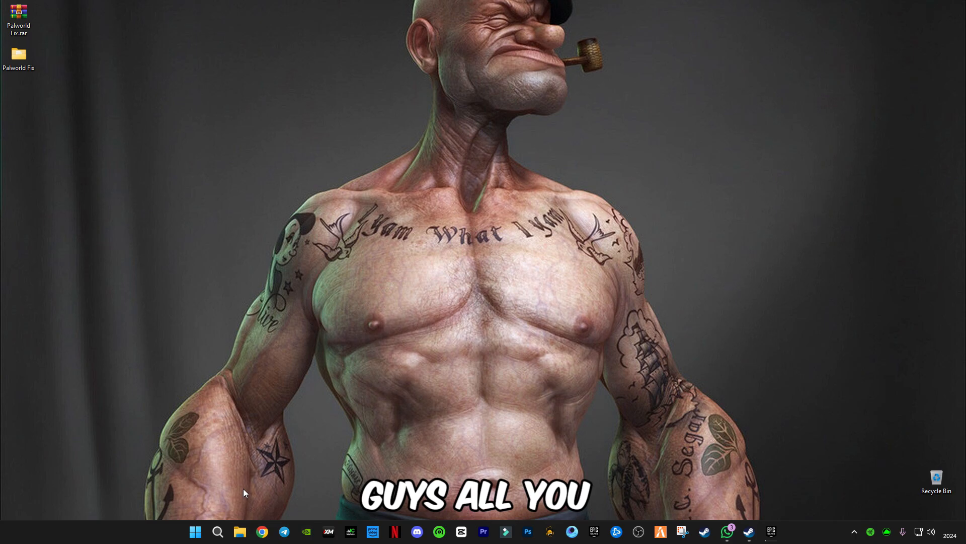
# Bring up the Start menu to reach the power options for restarting.
pyautogui.click(195, 532)
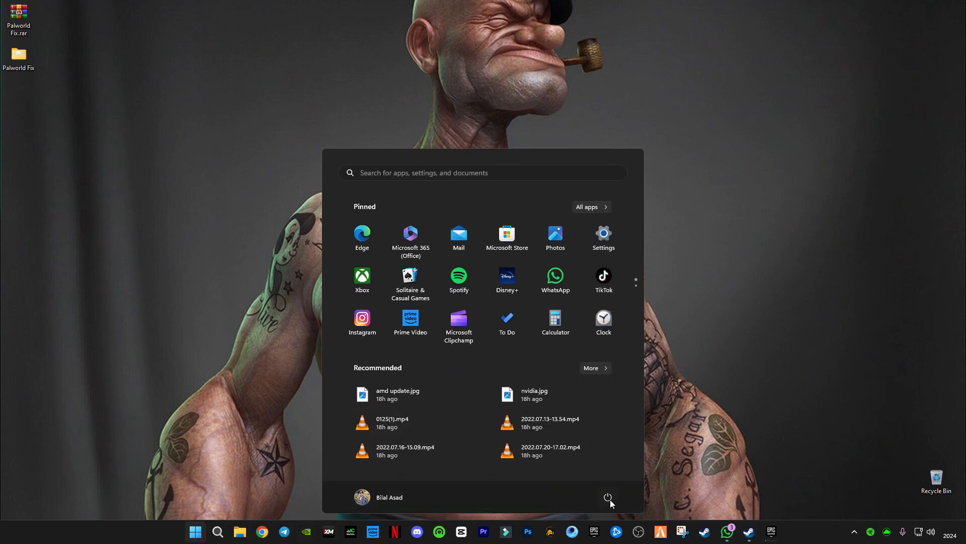